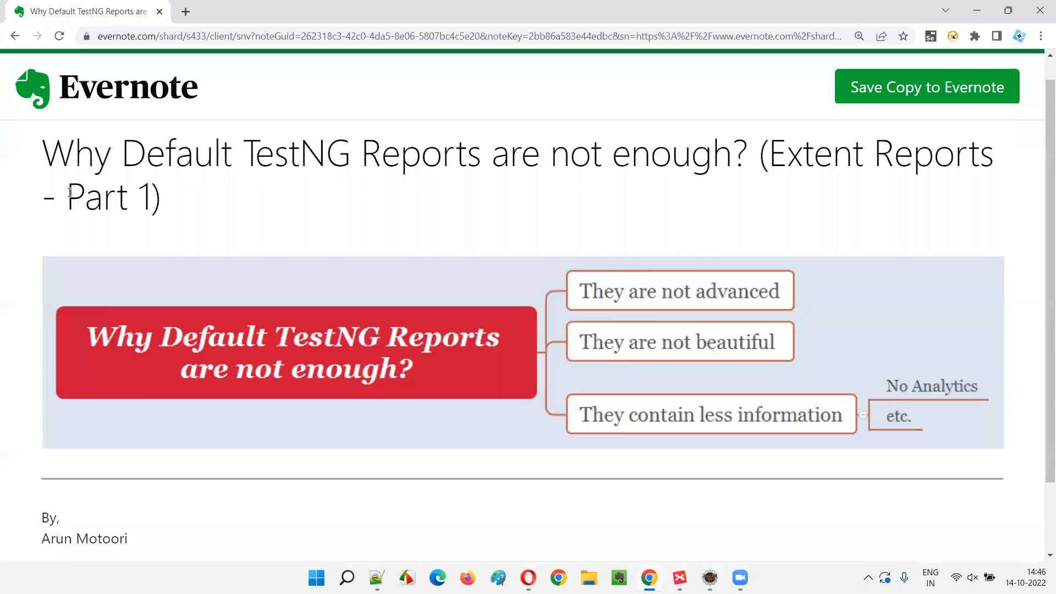
- Highlight 'Extent Reports' in the note title, then clear the highlight
{"action": "double_click", "coordinate": [107, 195]}
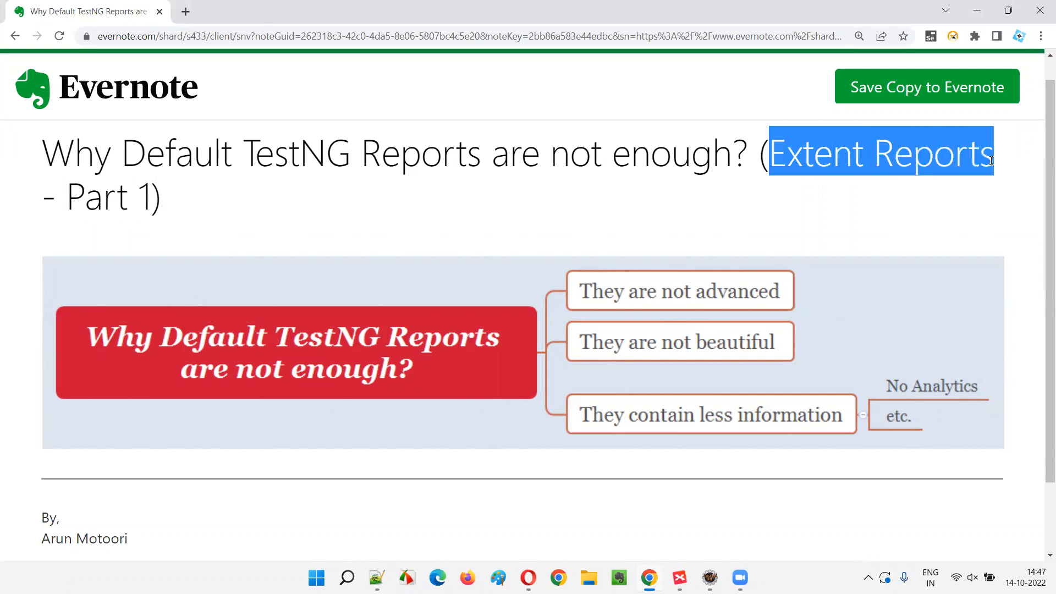
{"action": "left_click", "coordinate": [351, 197]}
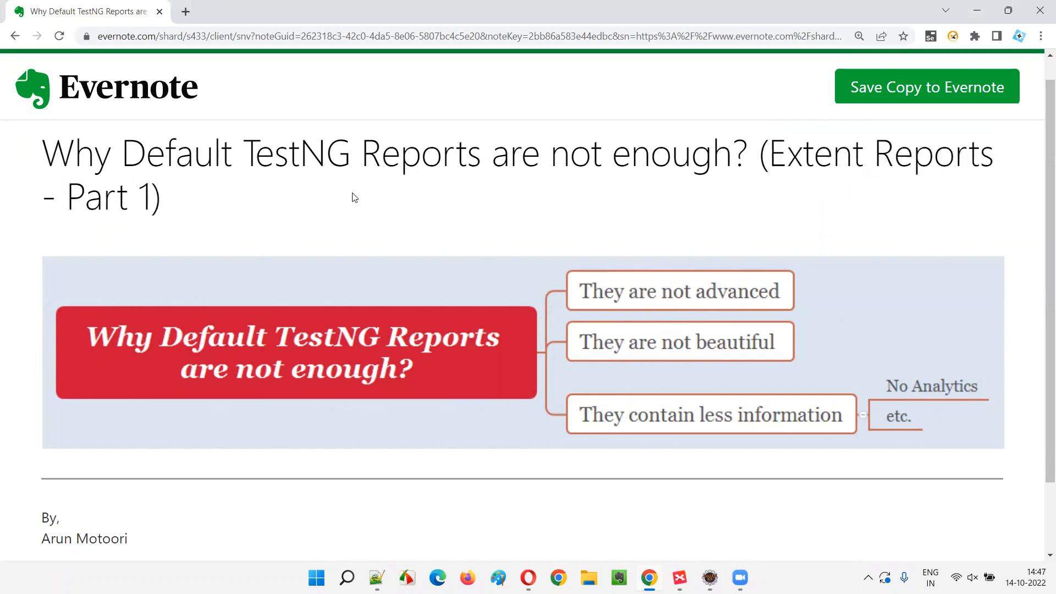
{"action": "mouse_move", "coordinate": [124, 144]}
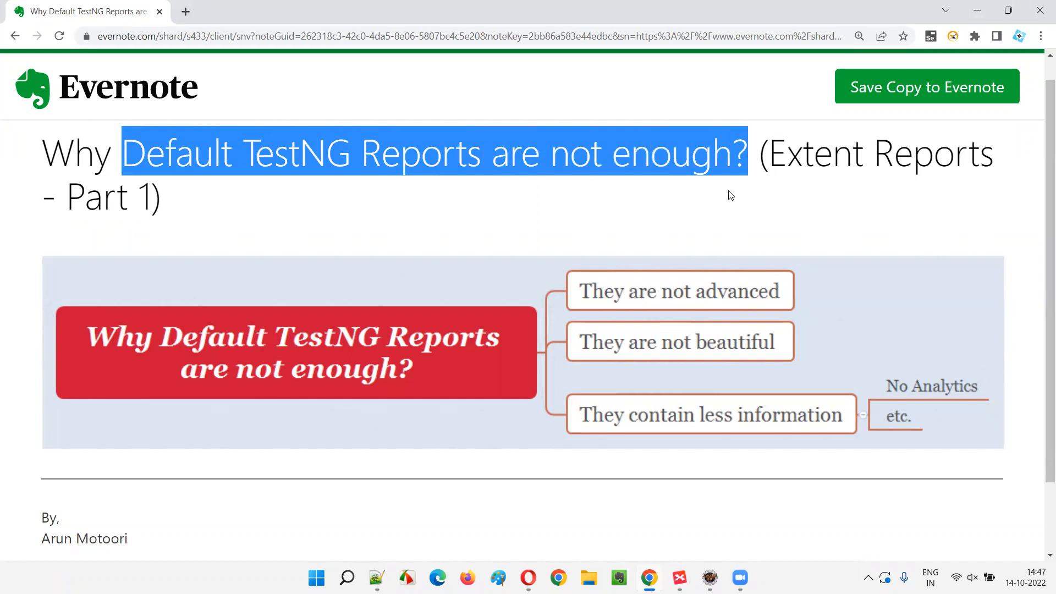
{"action": "left_click", "coordinate": [690, 203]}
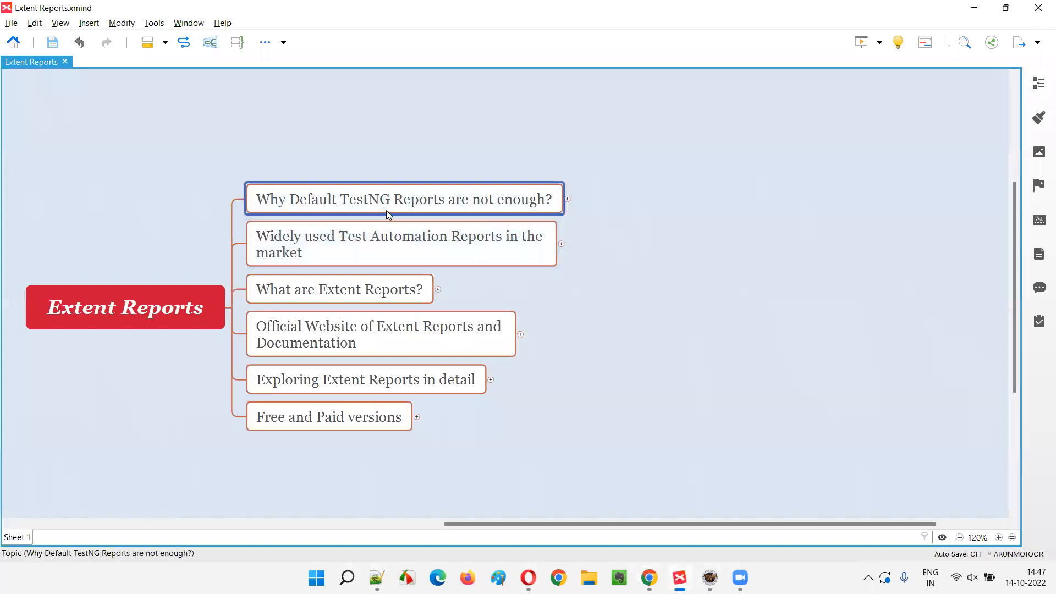
{"action": "mouse_move", "coordinate": [429, 211]}
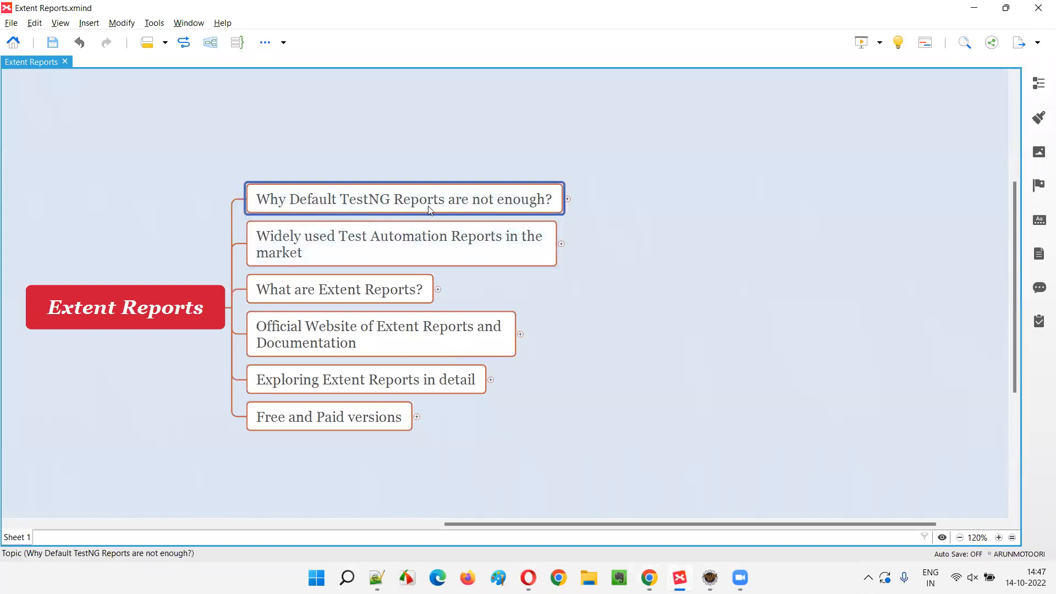
{"action": "mouse_move", "coordinate": [398, 214]}
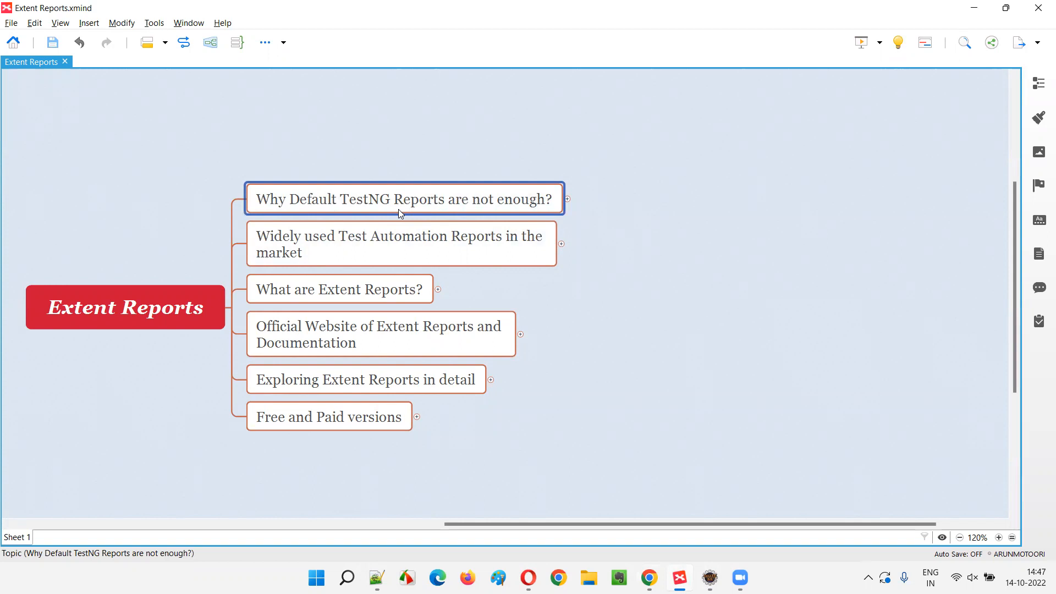
{"action": "mouse_move", "coordinate": [416, 211]}
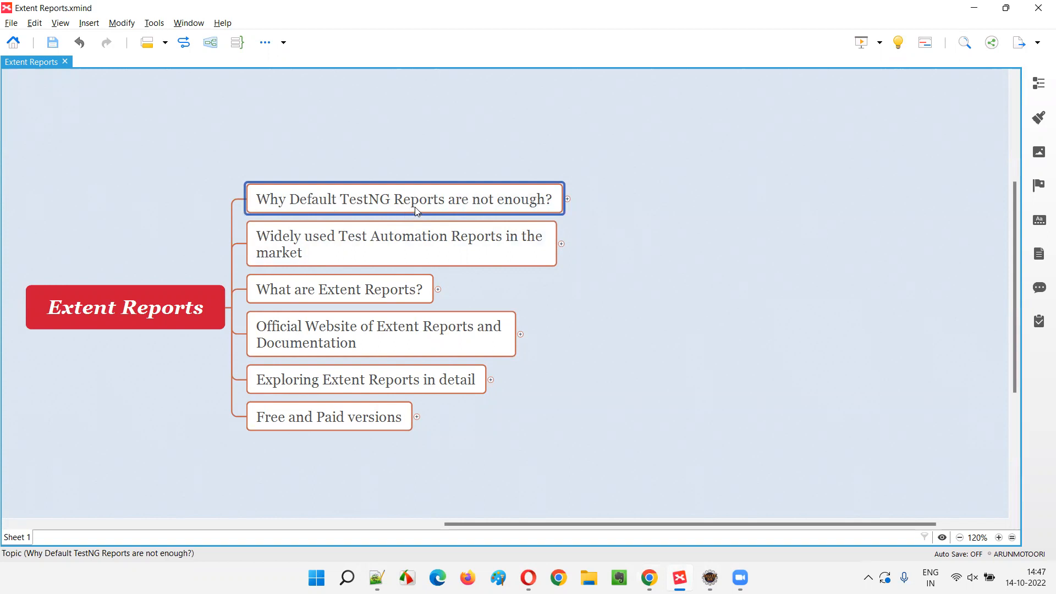
{"action": "mouse_move", "coordinate": [537, 214]}
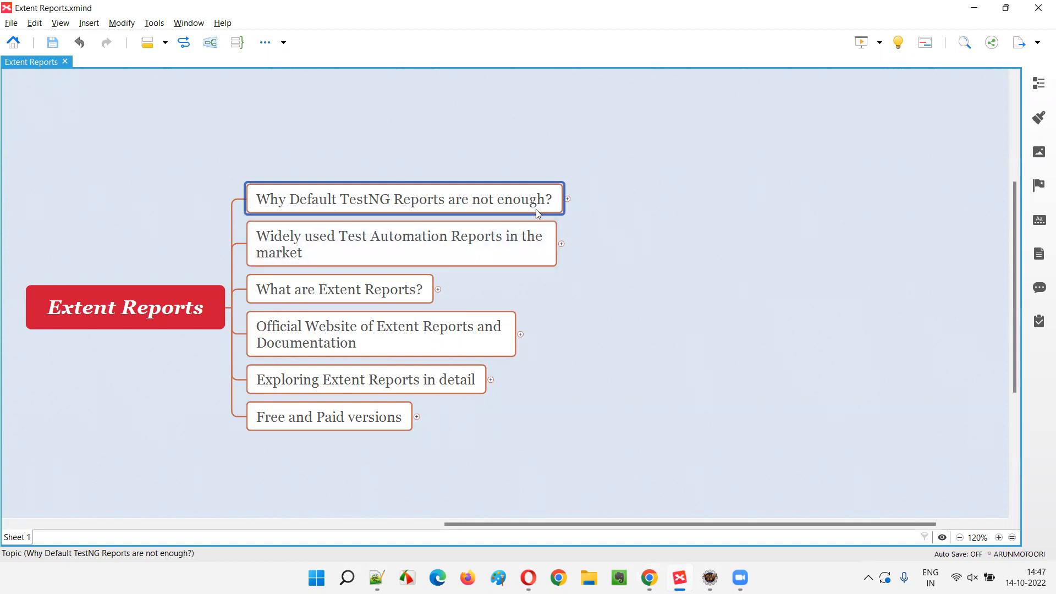
{"action": "mouse_move", "coordinate": [386, 196]}
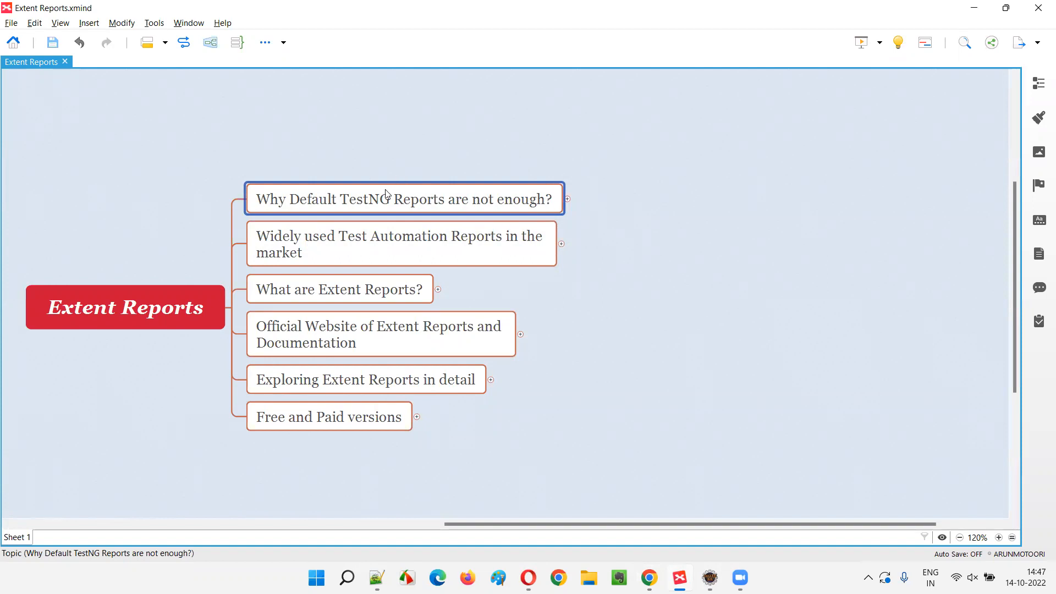
{"action": "mouse_move", "coordinate": [377, 205]}
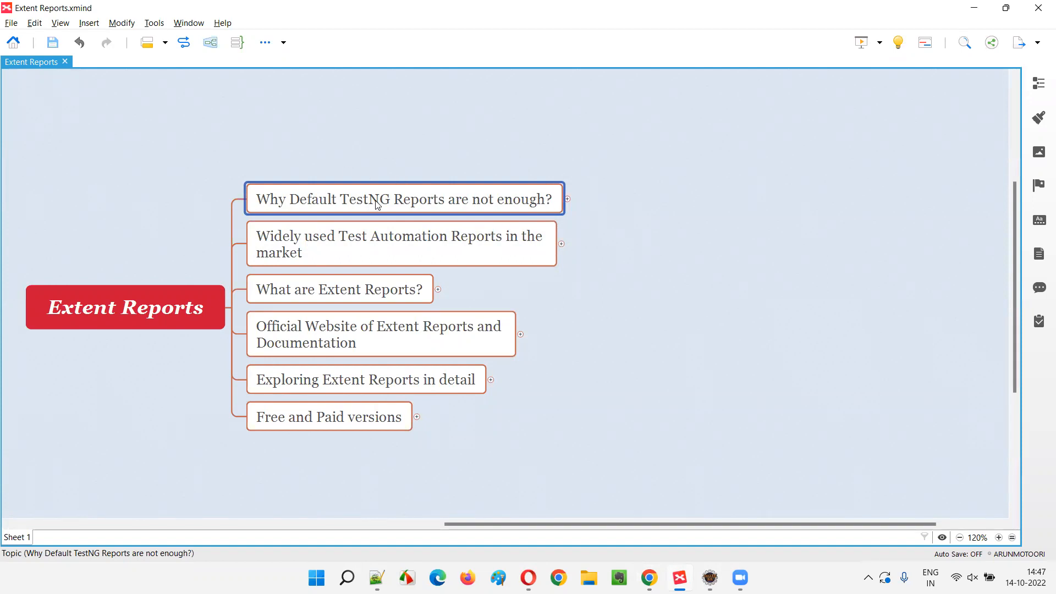
{"action": "mouse_move", "coordinate": [407, 210]}
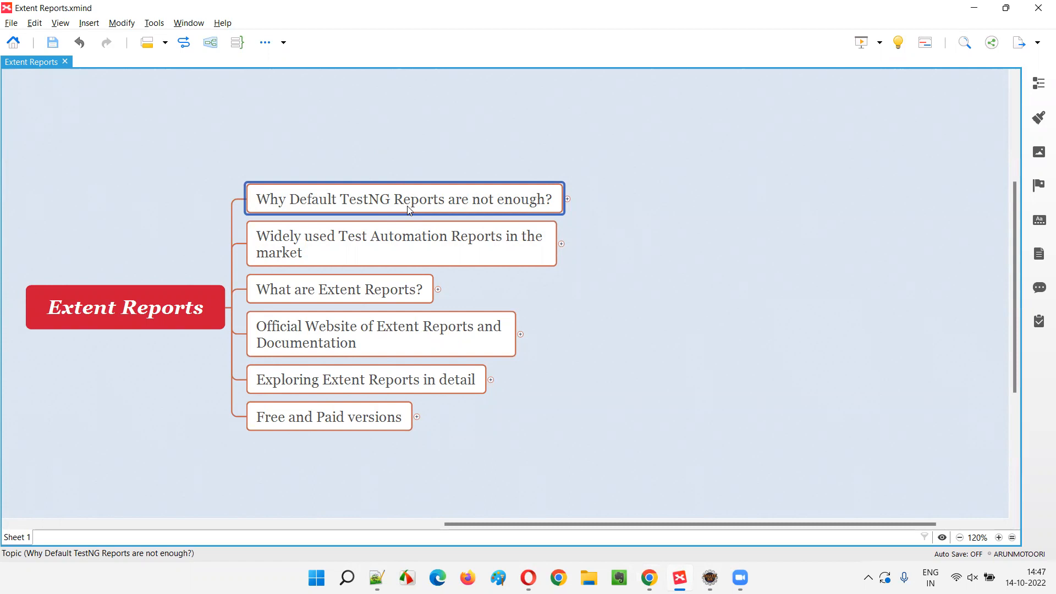
{"action": "mouse_move", "coordinate": [534, 214]}
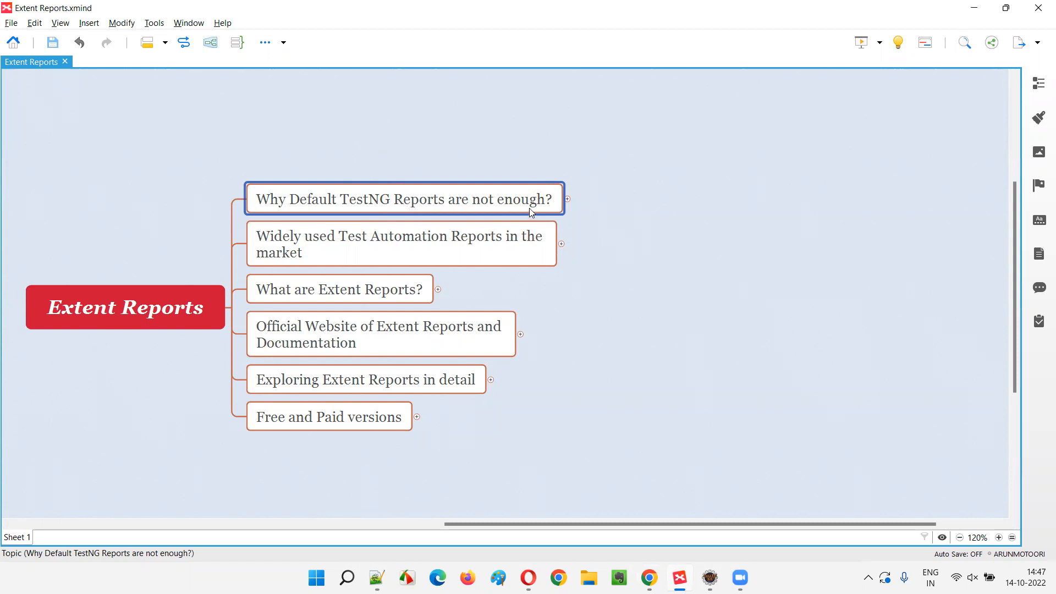
- Expand 'Why Default TestNG Reports are not enough?' and select its reasons in turn
{"action": "left_click", "coordinate": [566, 199]}
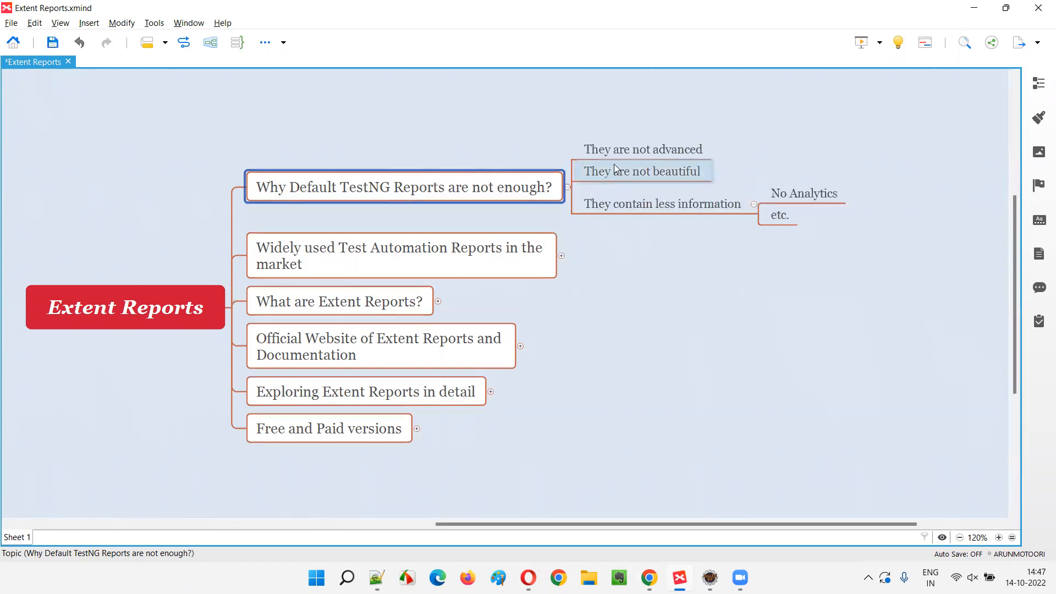
{"action": "left_click", "coordinate": [643, 149]}
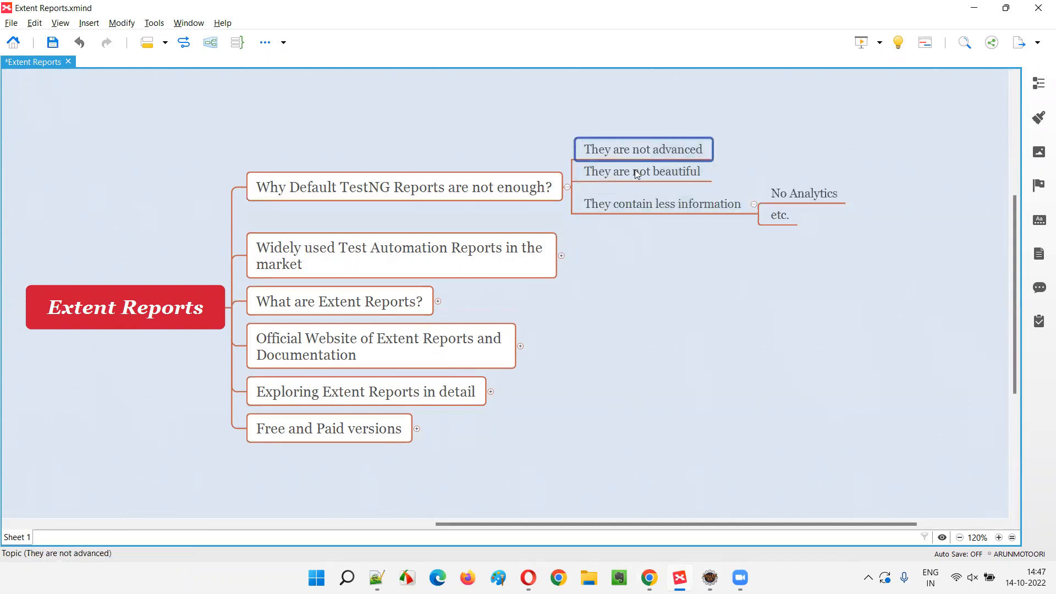
{"action": "mouse_move", "coordinate": [657, 166]}
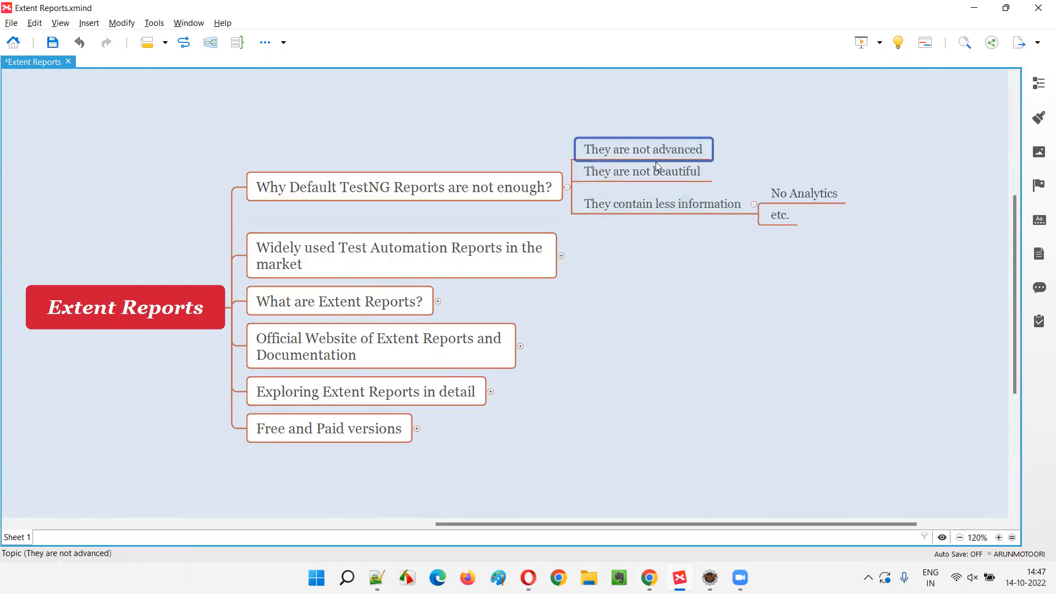
{"action": "left_click", "coordinate": [402, 187]}
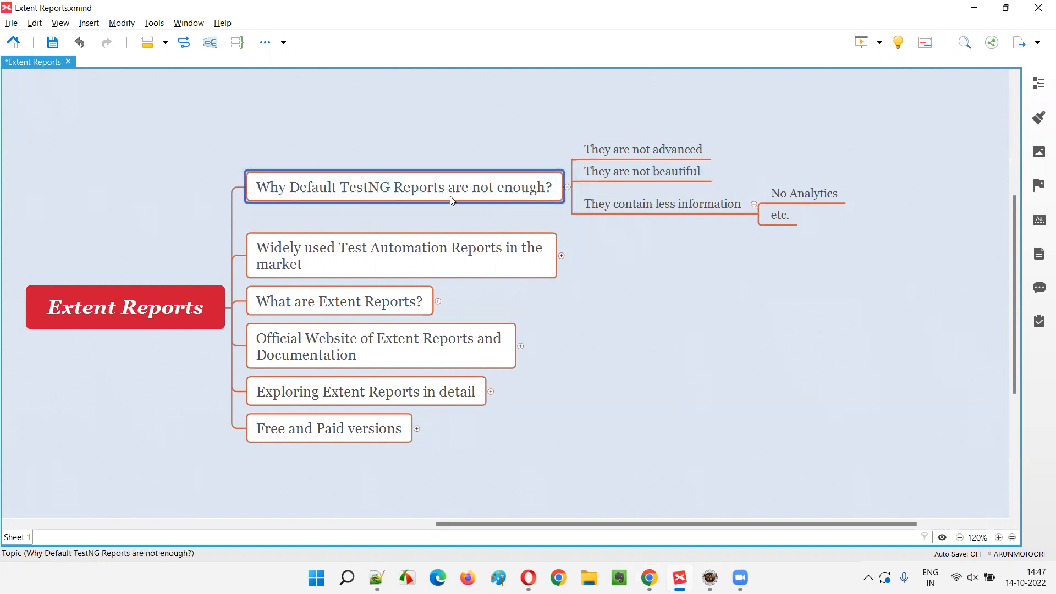
{"action": "mouse_move", "coordinate": [424, 204]}
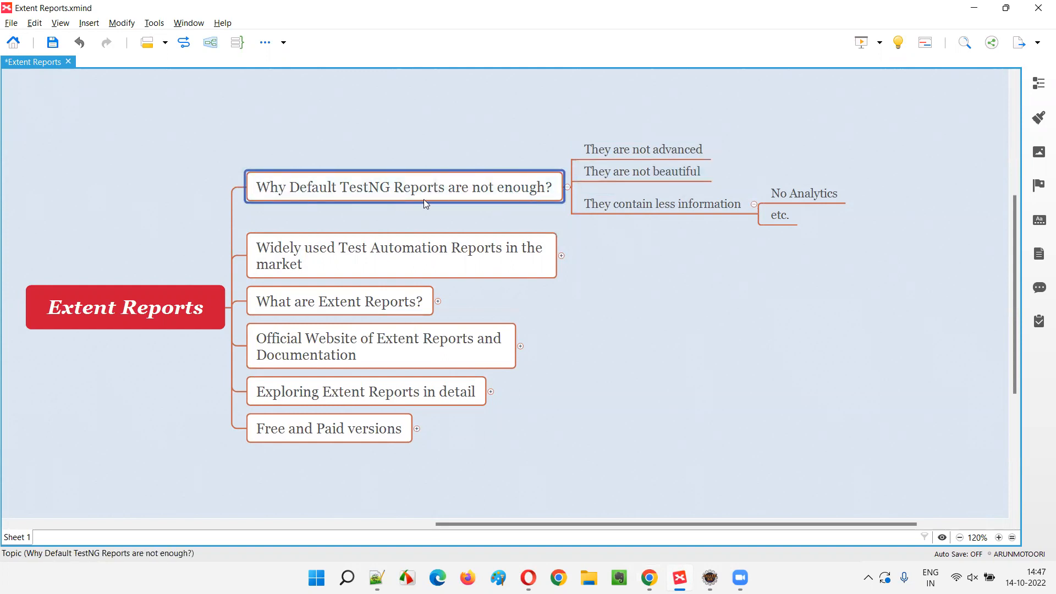
{"action": "mouse_move", "coordinate": [424, 199]}
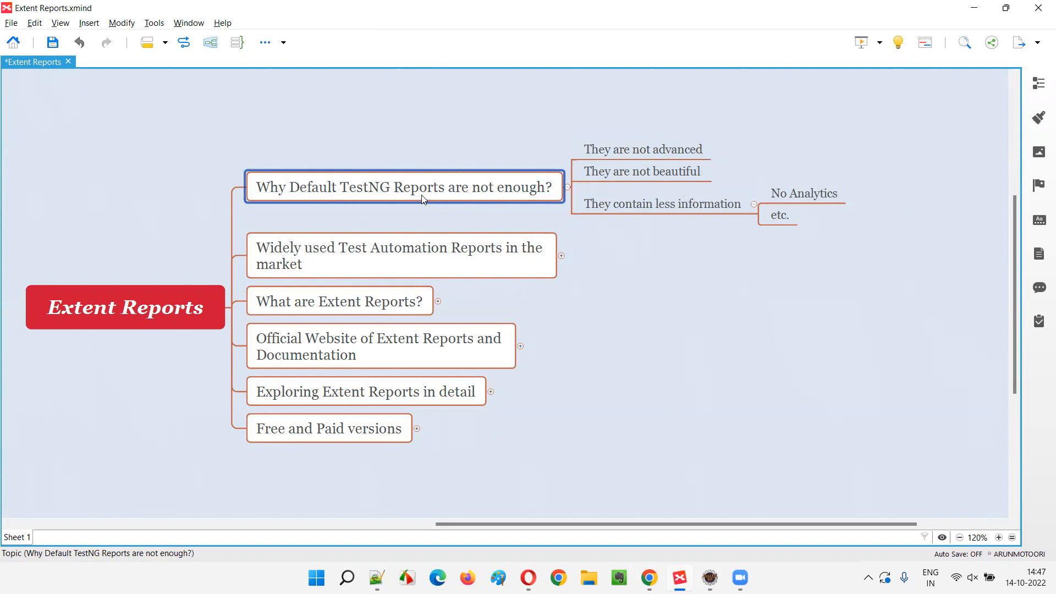
{"action": "left_click", "coordinate": [642, 171]}
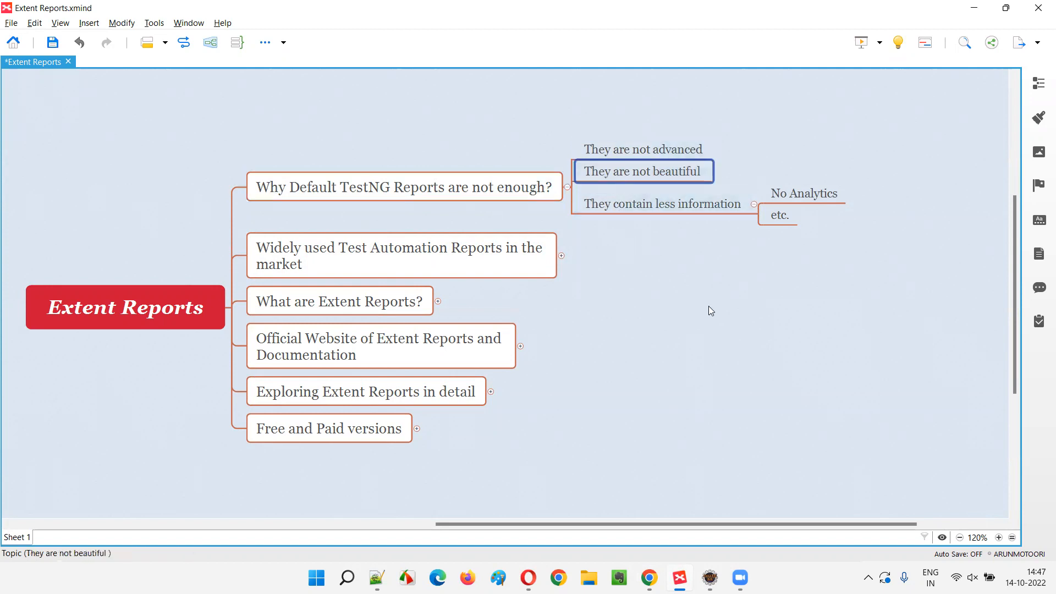
{"action": "mouse_move", "coordinate": [712, 304]}
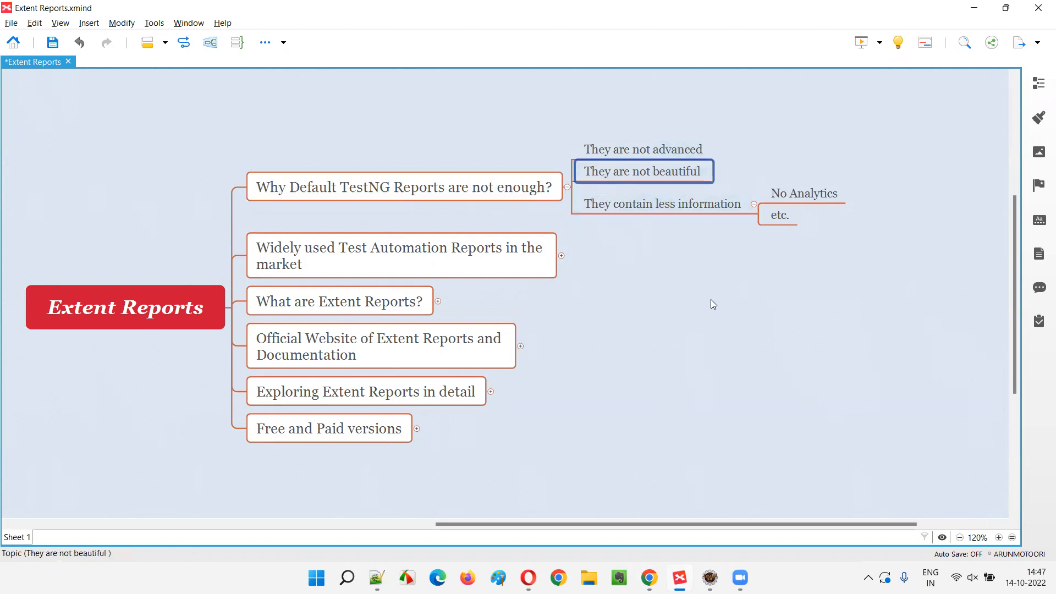
{"action": "mouse_move", "coordinate": [717, 308]}
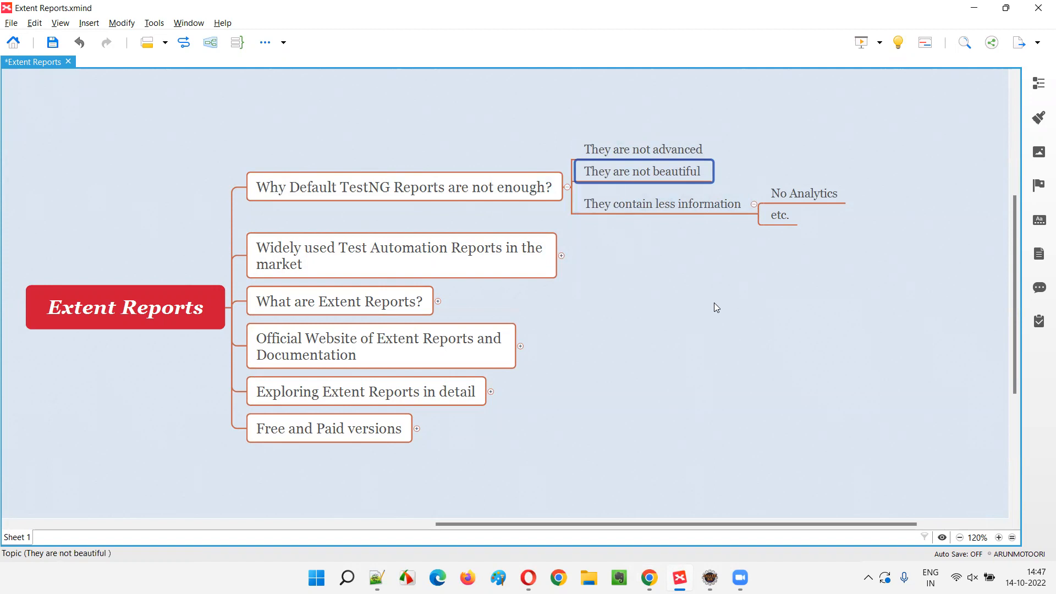
{"action": "mouse_move", "coordinate": [708, 309]}
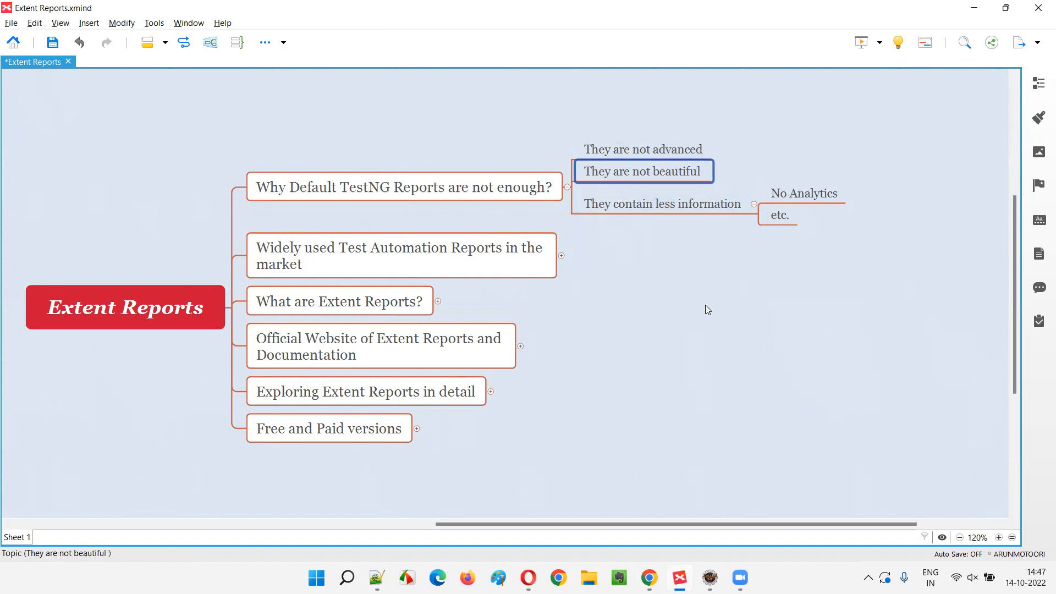
{"action": "mouse_move", "coordinate": [720, 310]}
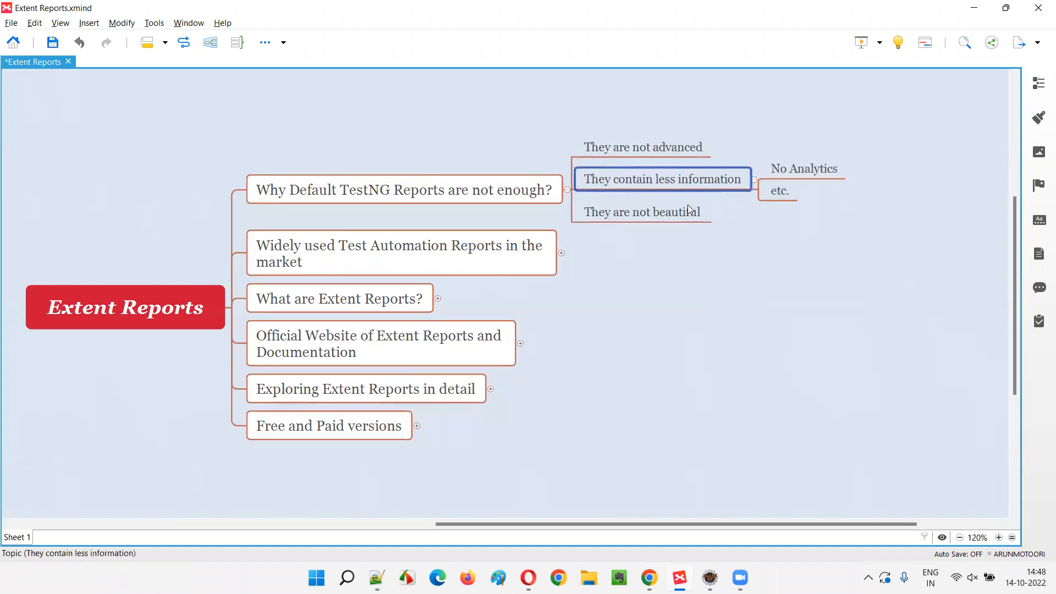
{"action": "left_click", "coordinate": [402, 187]}
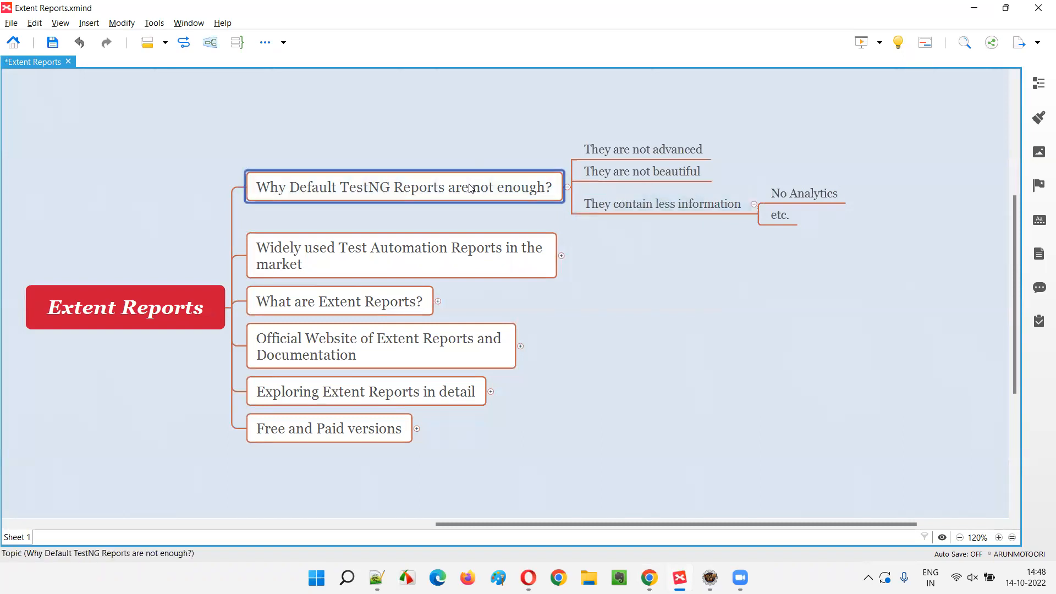
{"action": "mouse_move", "coordinate": [424, 204]}
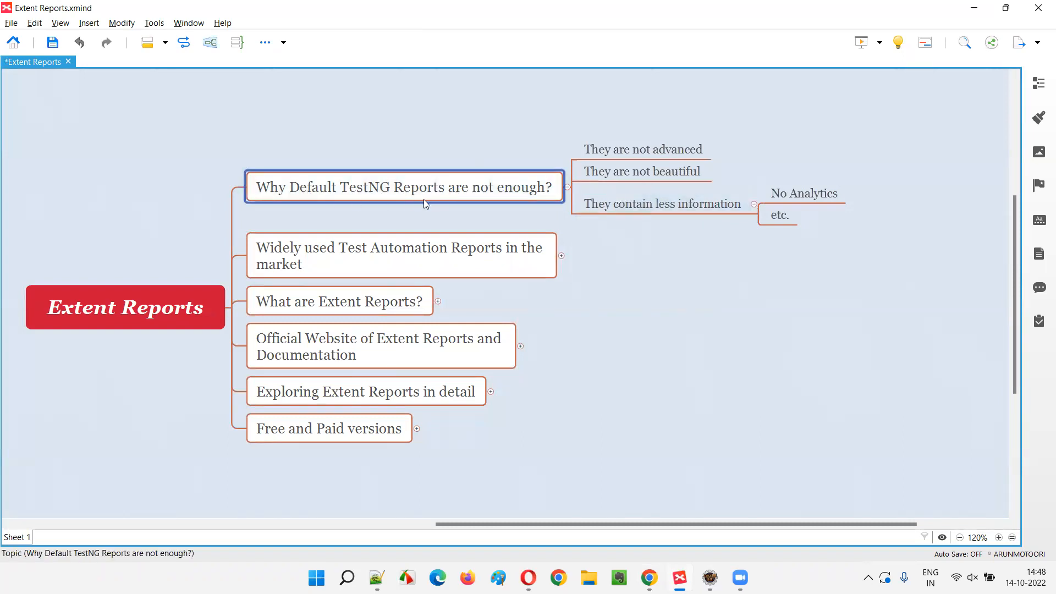
{"action": "left_click", "coordinate": [643, 171]}
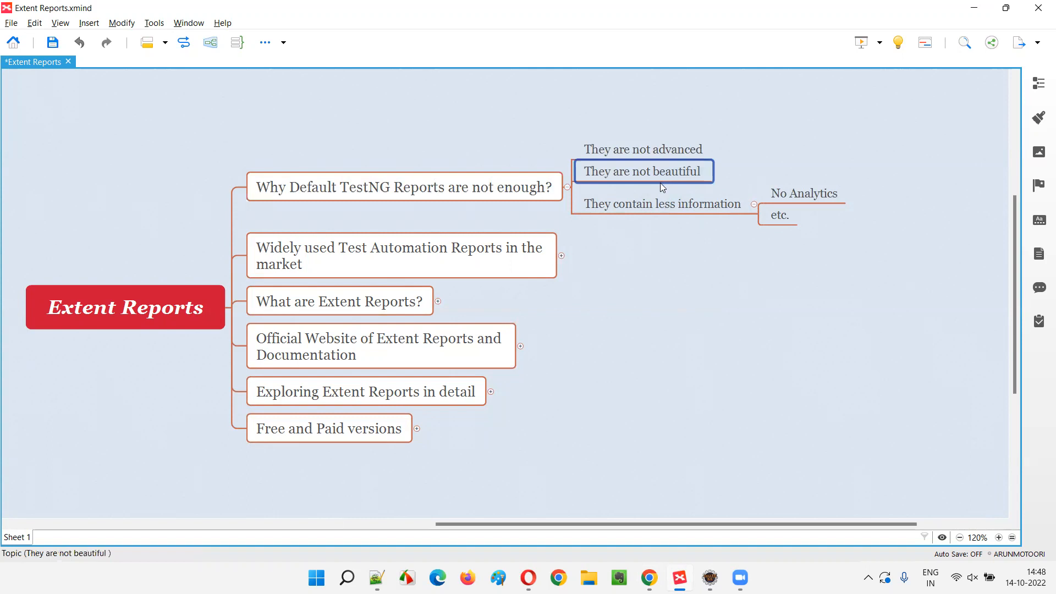
{"action": "mouse_move", "coordinate": [759, 262]}
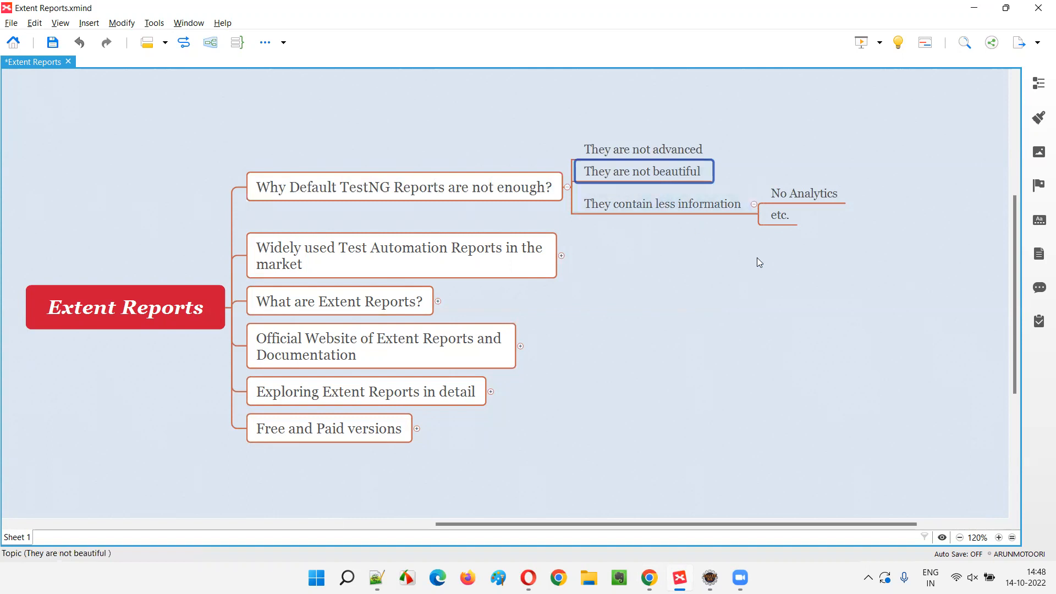
{"action": "mouse_move", "coordinate": [377, 178]}
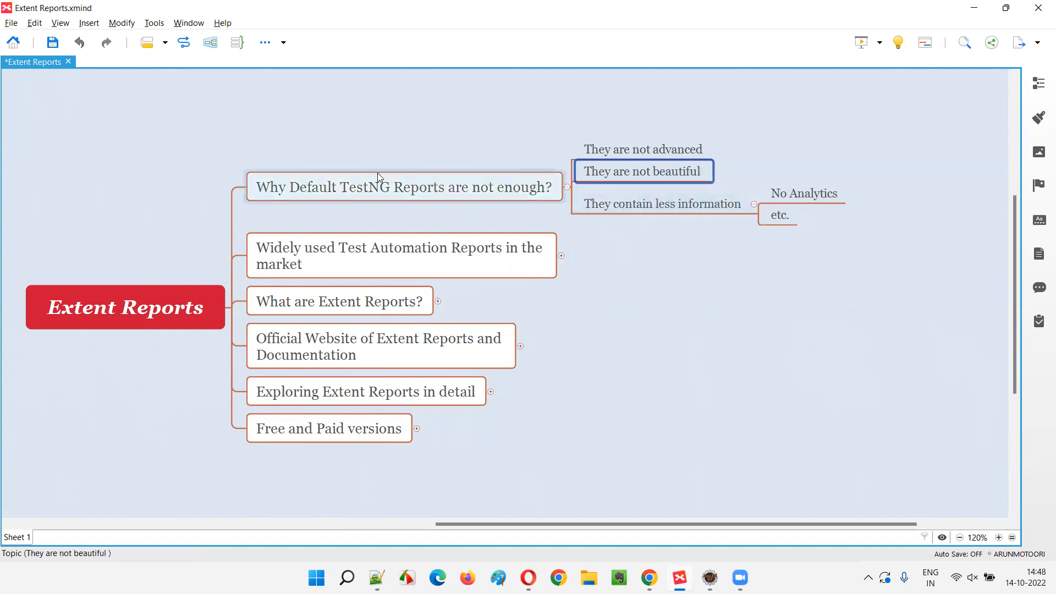
{"action": "left_click", "coordinate": [402, 187]}
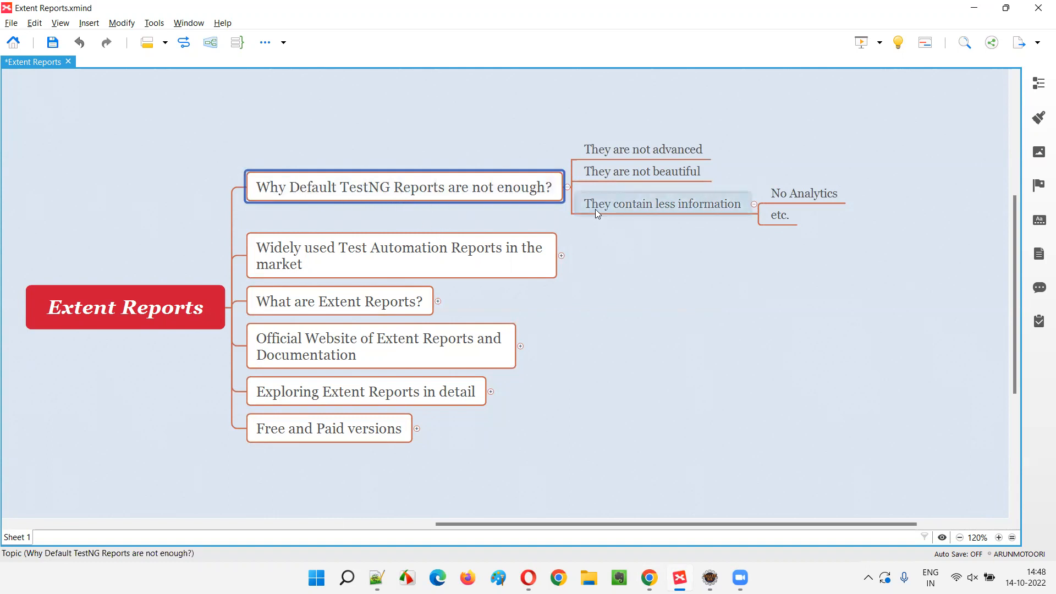
{"action": "left_click", "coordinate": [643, 171]}
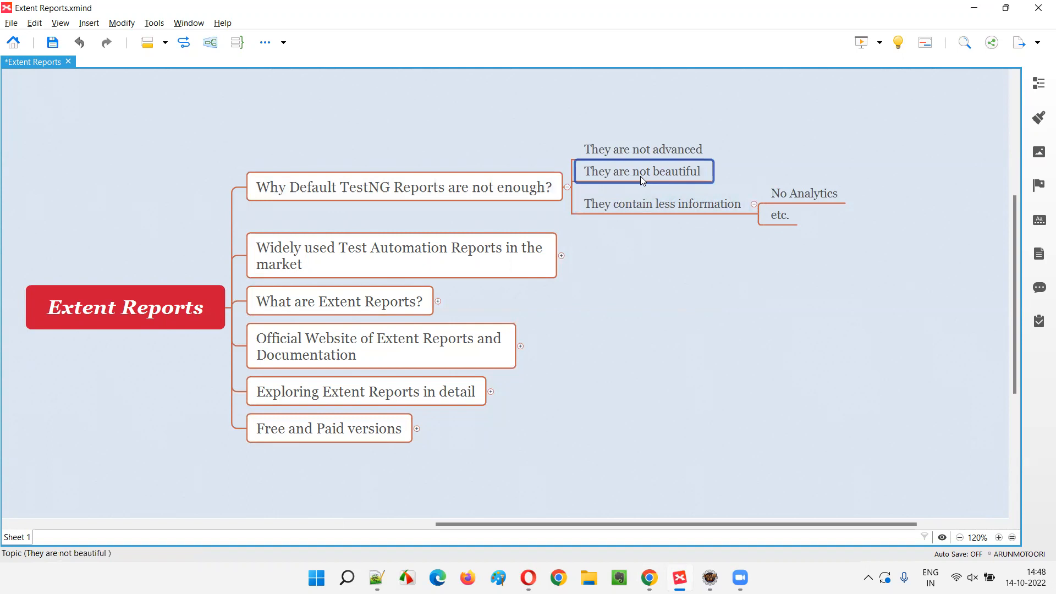
{"action": "left_click", "coordinate": [642, 149]}
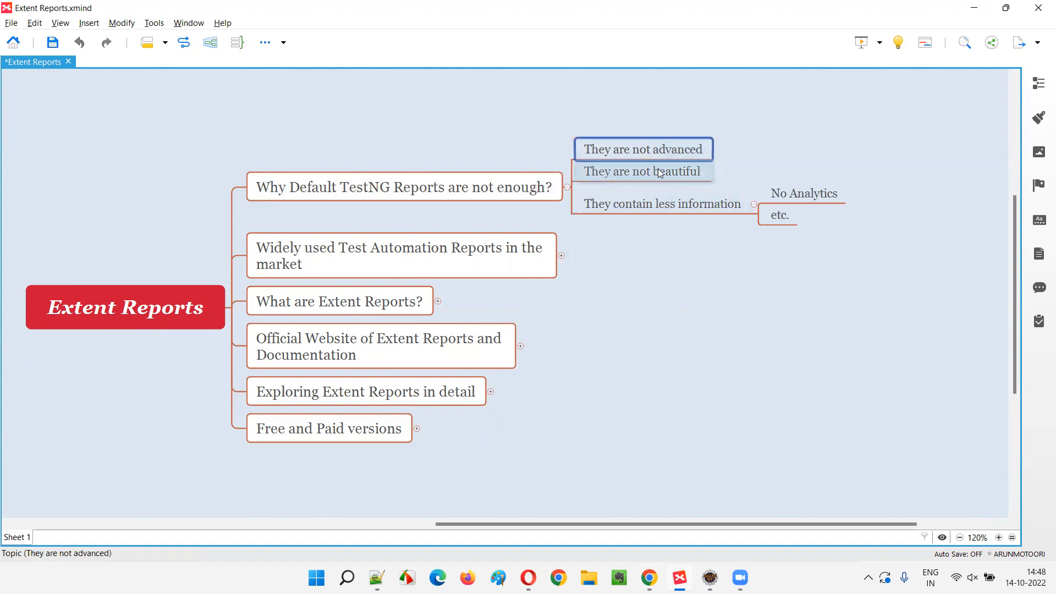
{"action": "left_click", "coordinate": [642, 149]}
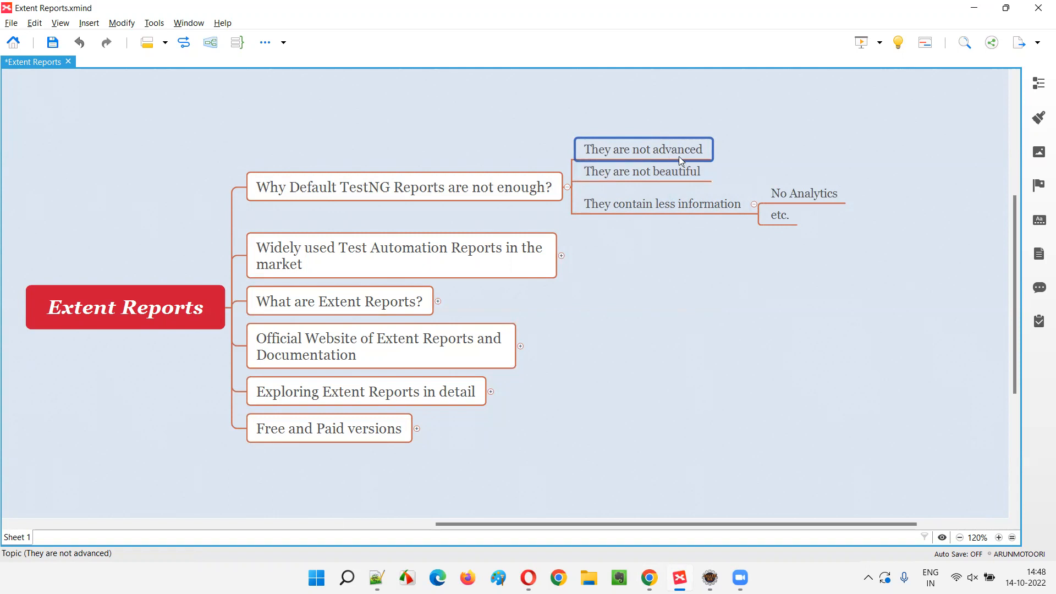
{"action": "left_click", "coordinate": [662, 203]}
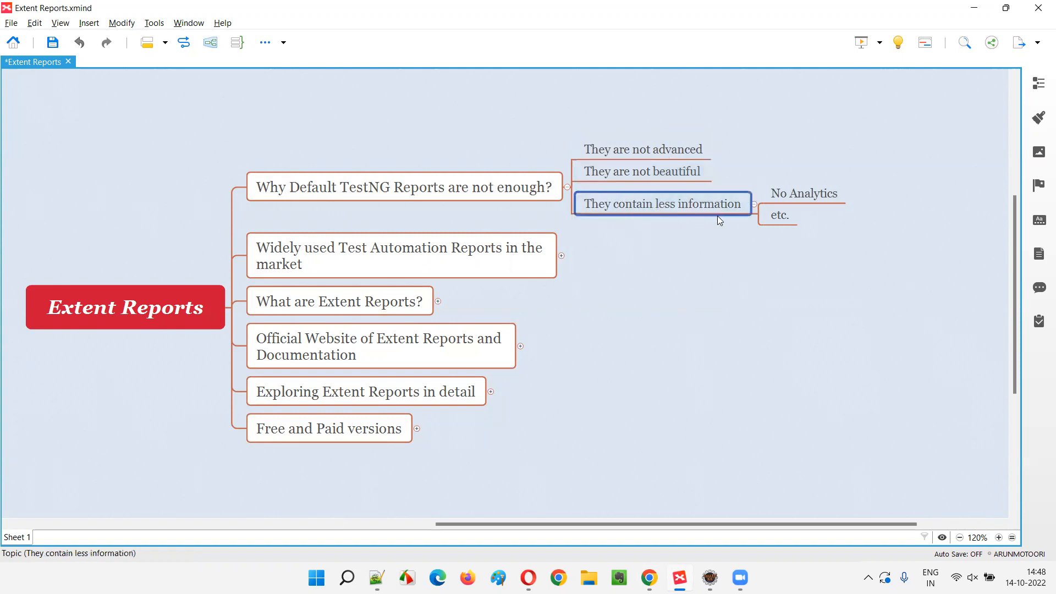
{"action": "left_click", "coordinate": [803, 193]}
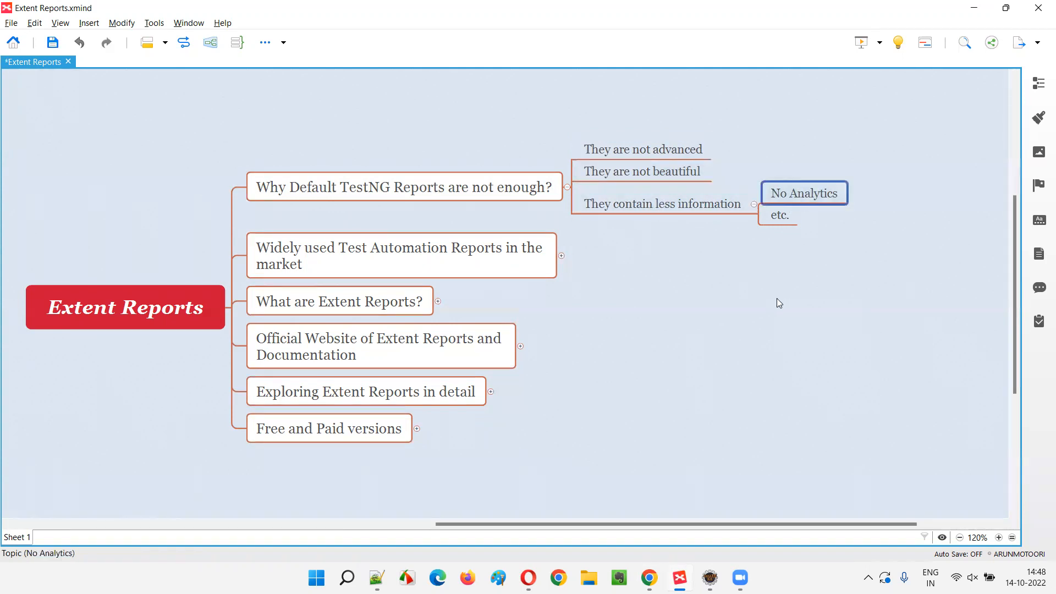
{"action": "mouse_move", "coordinate": [775, 302]}
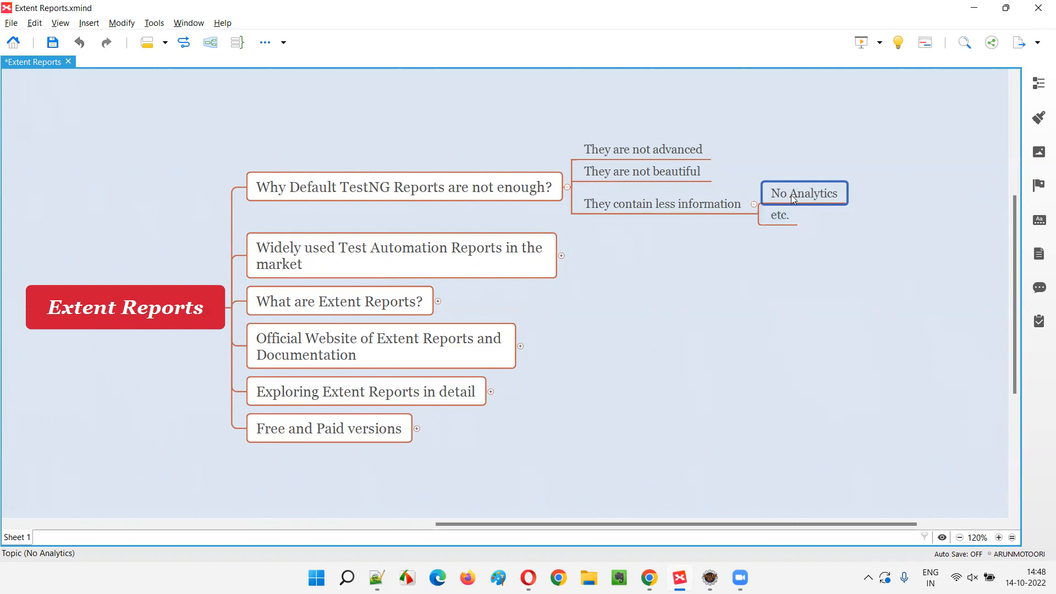
{"action": "left_click", "coordinate": [403, 186]}
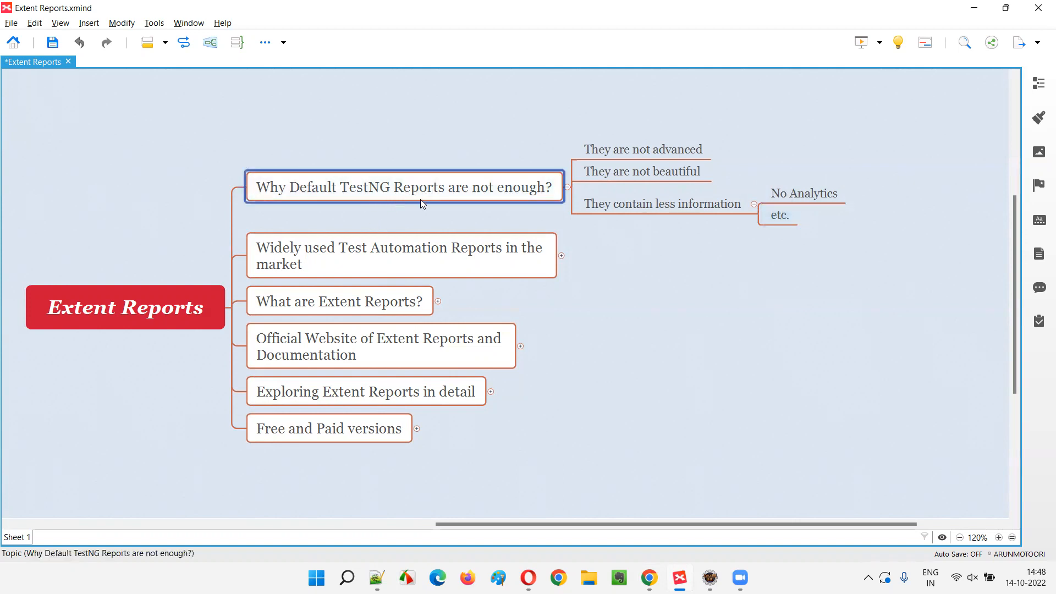
{"action": "left_click", "coordinate": [803, 193]}
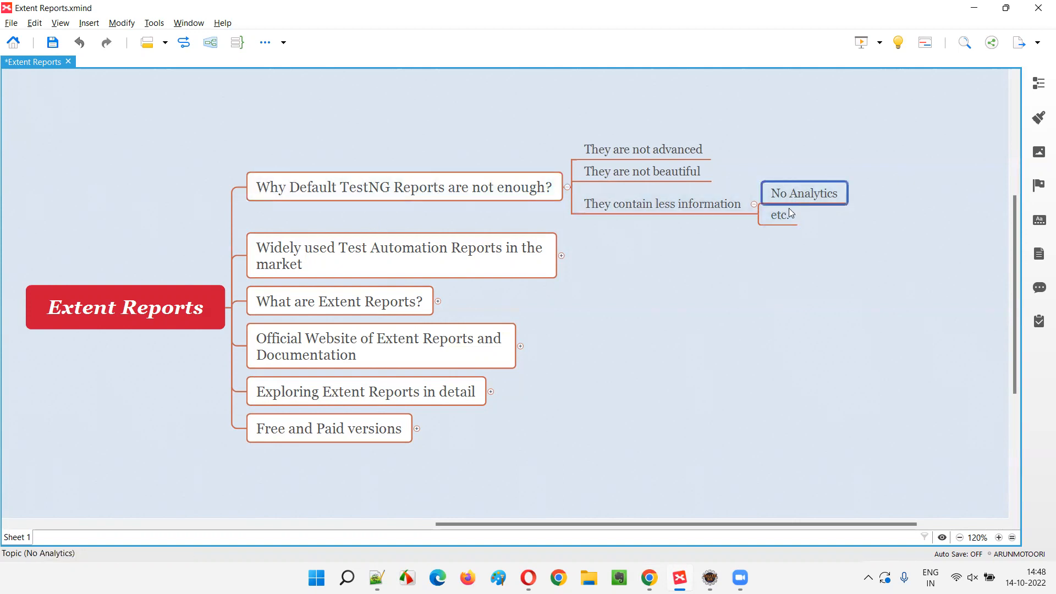
{"action": "left_click", "coordinate": [778, 215]}
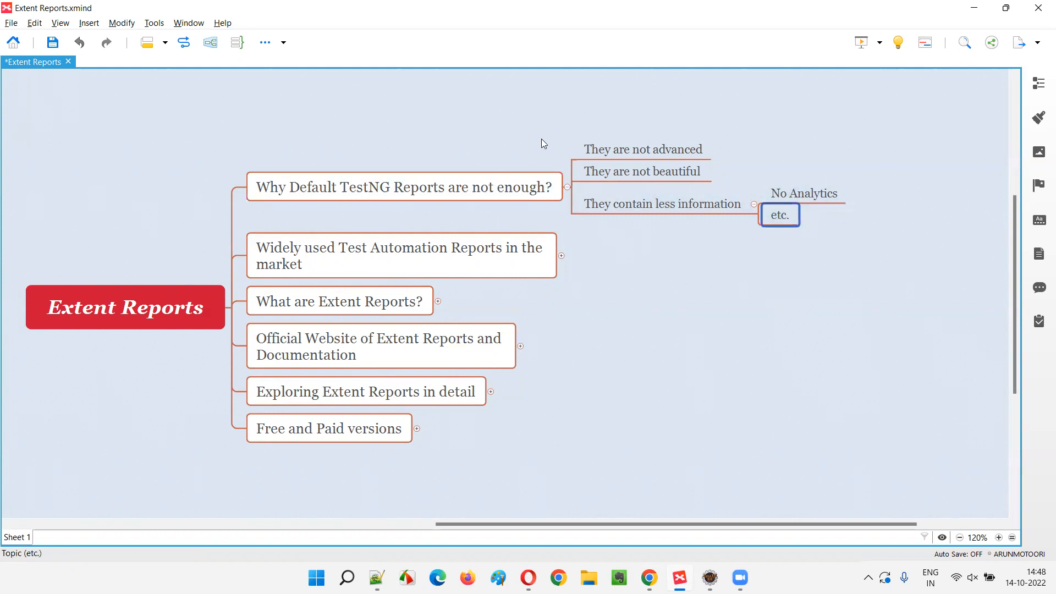
{"action": "mouse_move", "coordinate": [486, 231]}
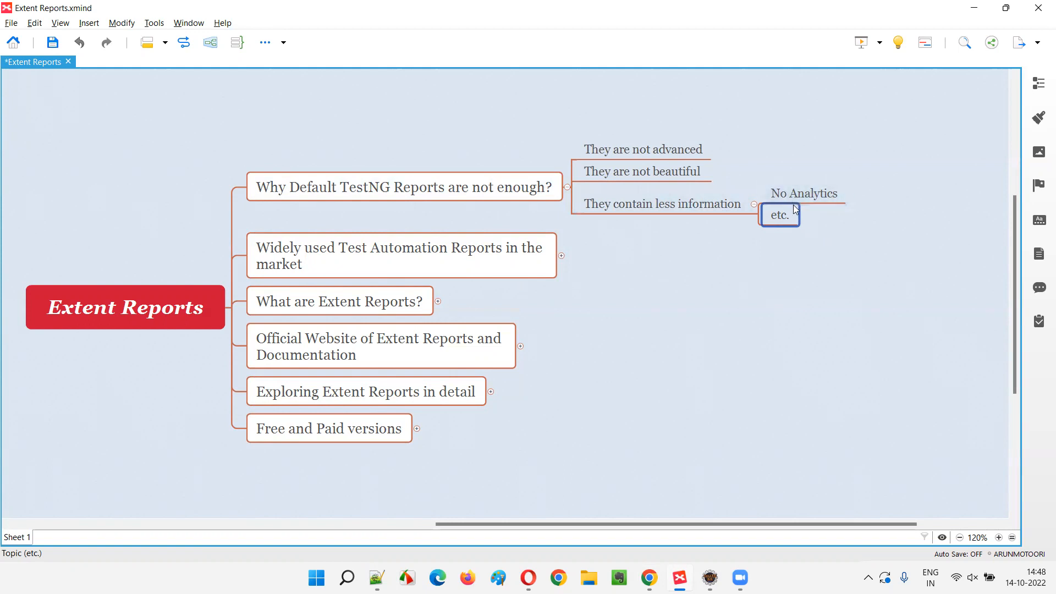
{"action": "left_click", "coordinate": [403, 187]}
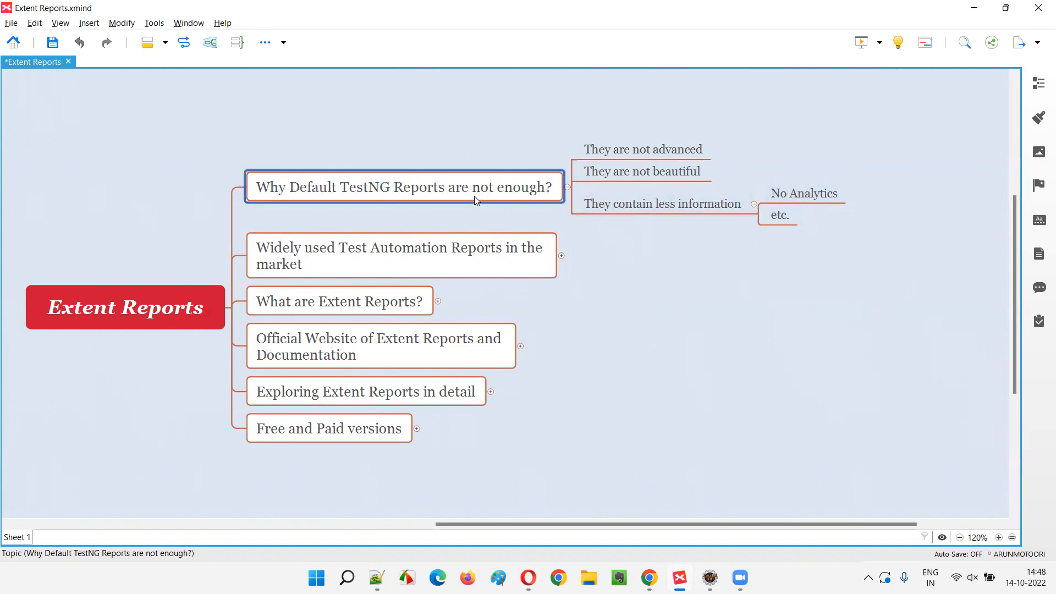
{"action": "mouse_move", "coordinate": [756, 357]}
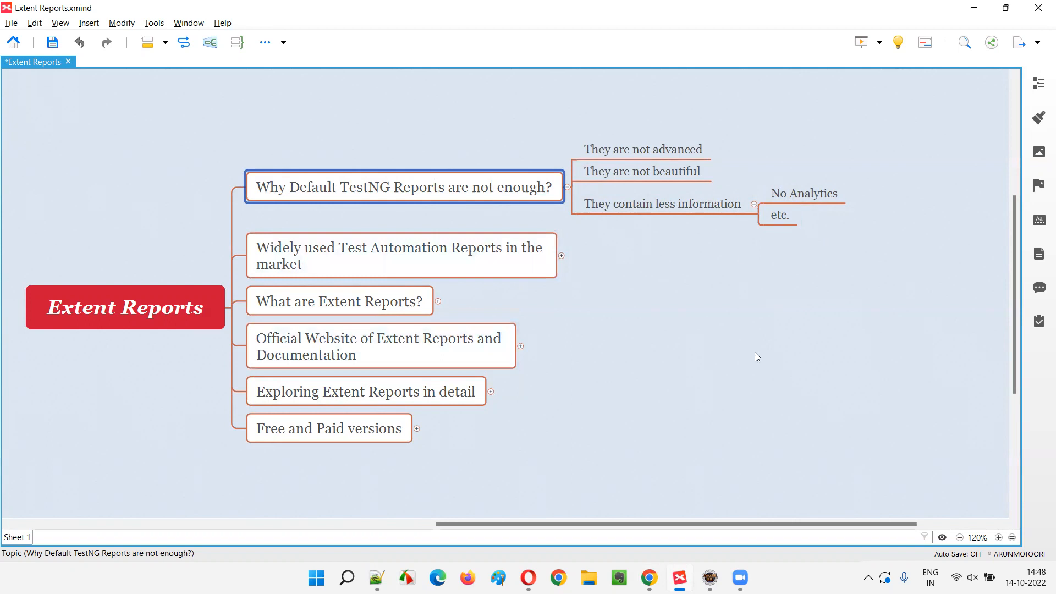
{"action": "mouse_move", "coordinate": [747, 365]}
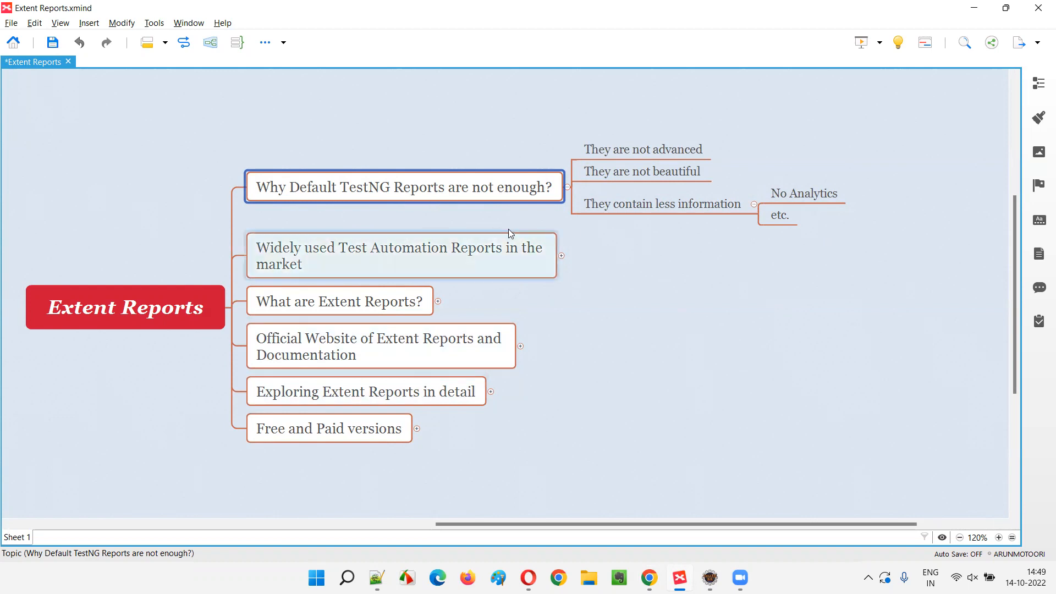
{"action": "mouse_move", "coordinate": [416, 198]}
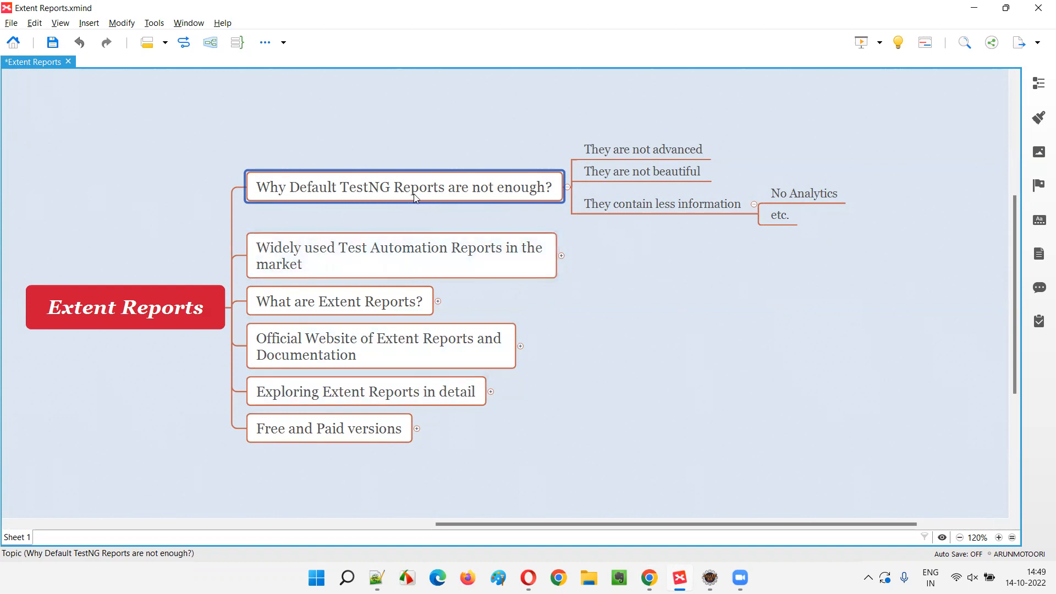
{"action": "left_click", "coordinate": [709, 578]}
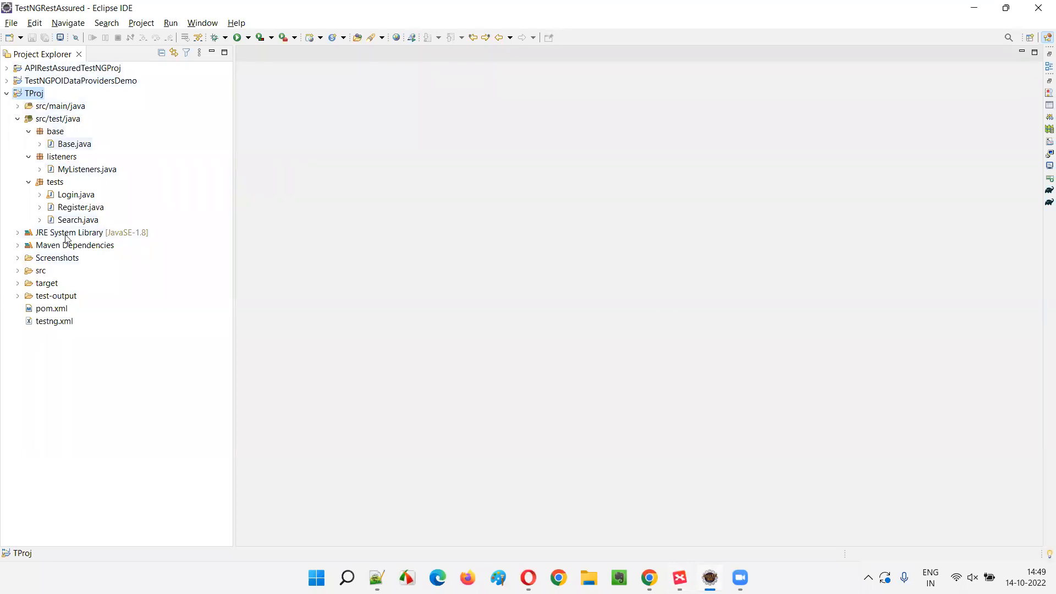
{"action": "mouse_move", "coordinate": [43, 281]}
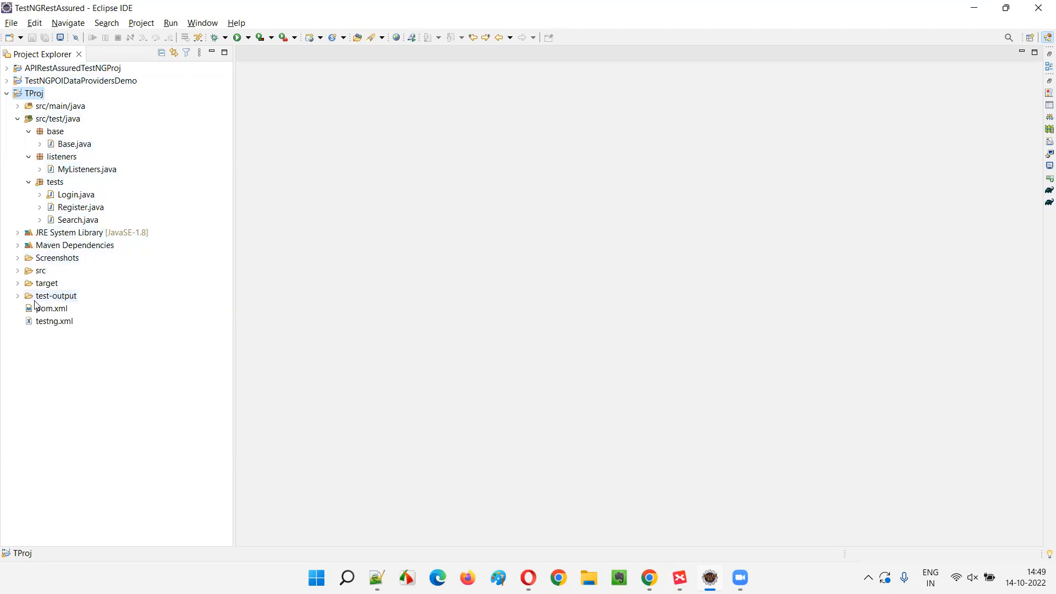
- Expand TProj's test-output folder and select the index.html report file
{"action": "left_click", "coordinate": [55, 296]}
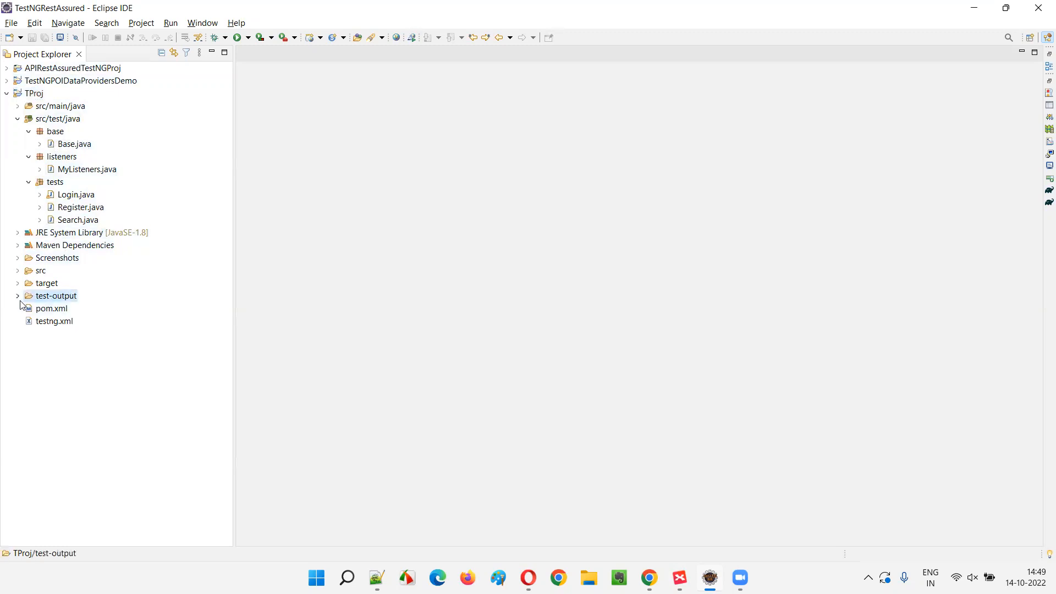
{"action": "left_click", "coordinate": [17, 296]}
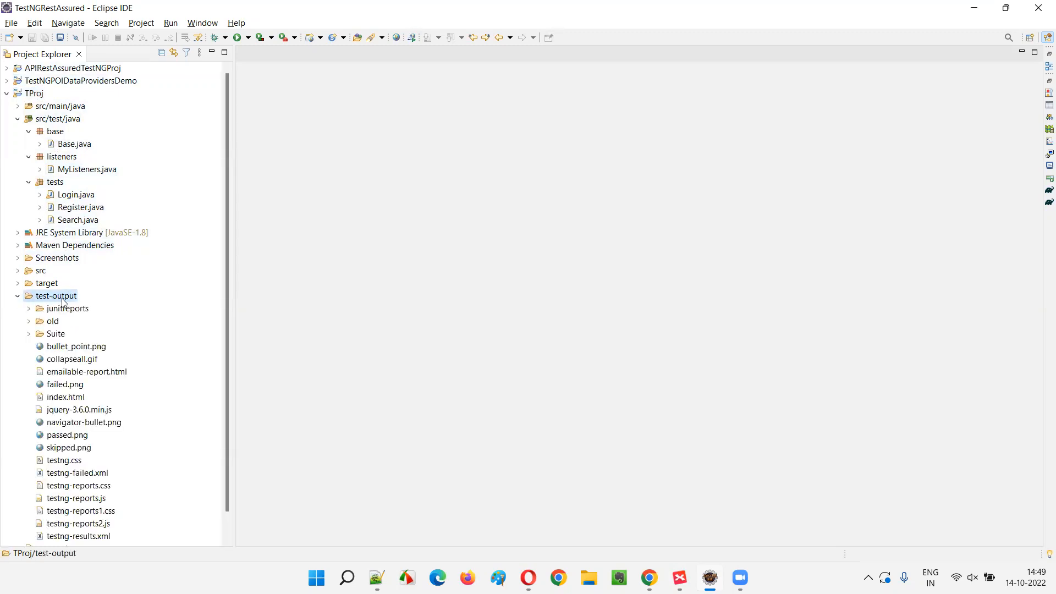
{"action": "left_click", "coordinate": [32, 93]}
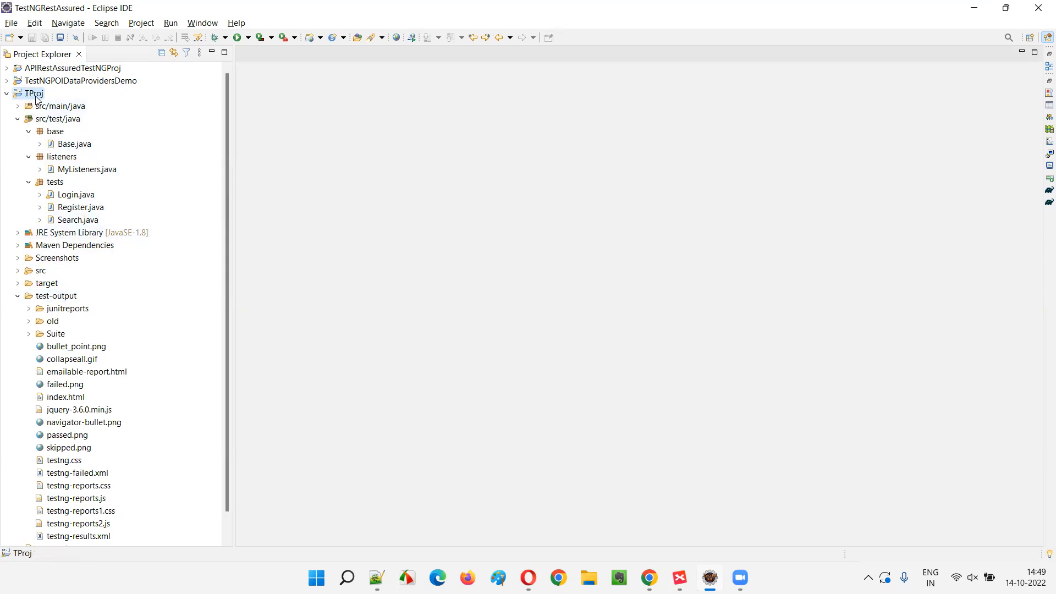
{"action": "left_click", "coordinate": [55, 296]}
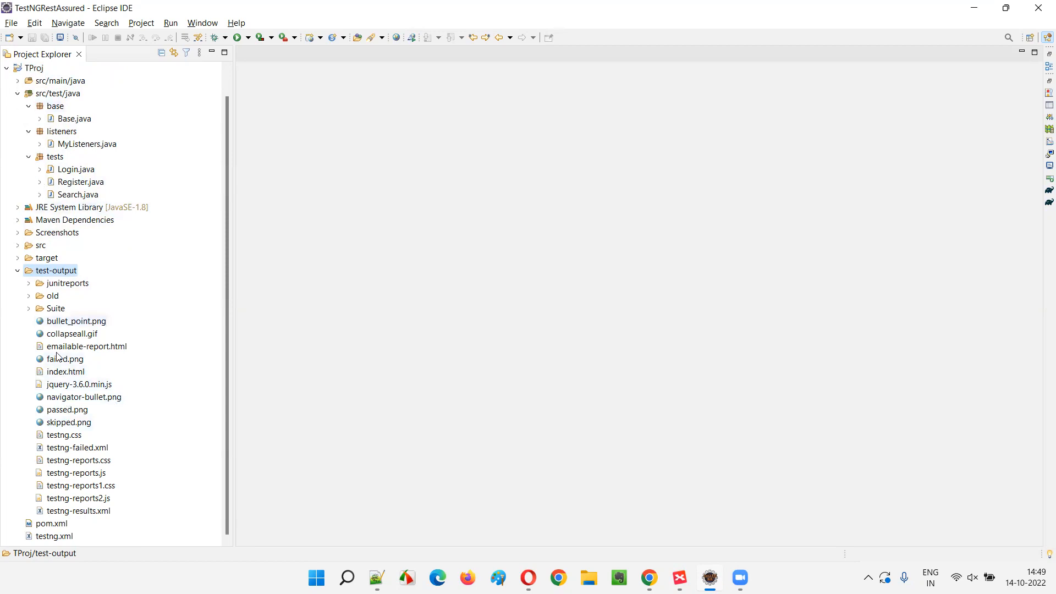
{"action": "mouse_move", "coordinate": [113, 276]}
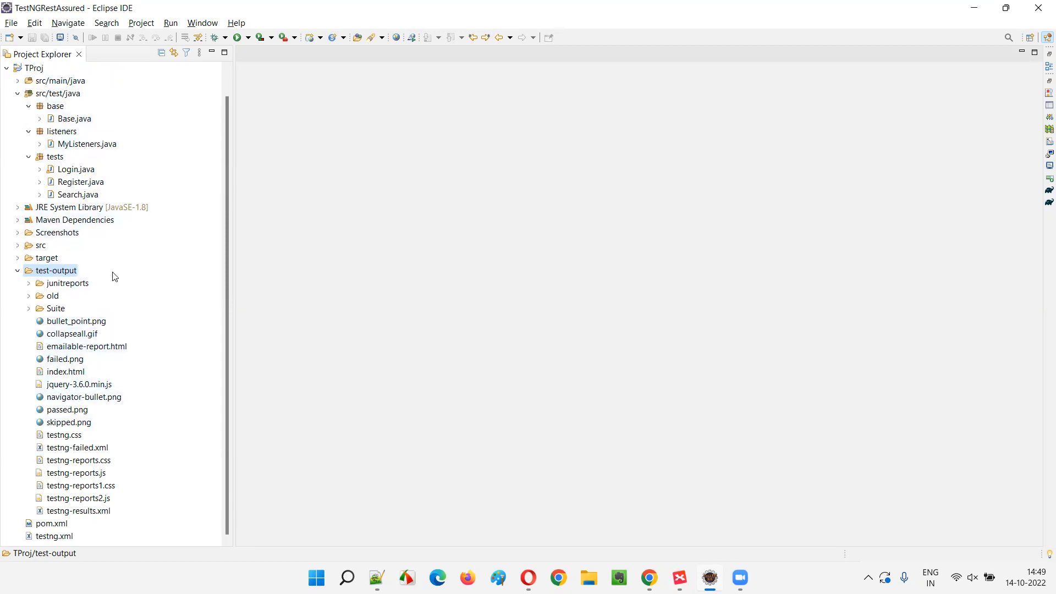
{"action": "mouse_move", "coordinate": [302, 255]}
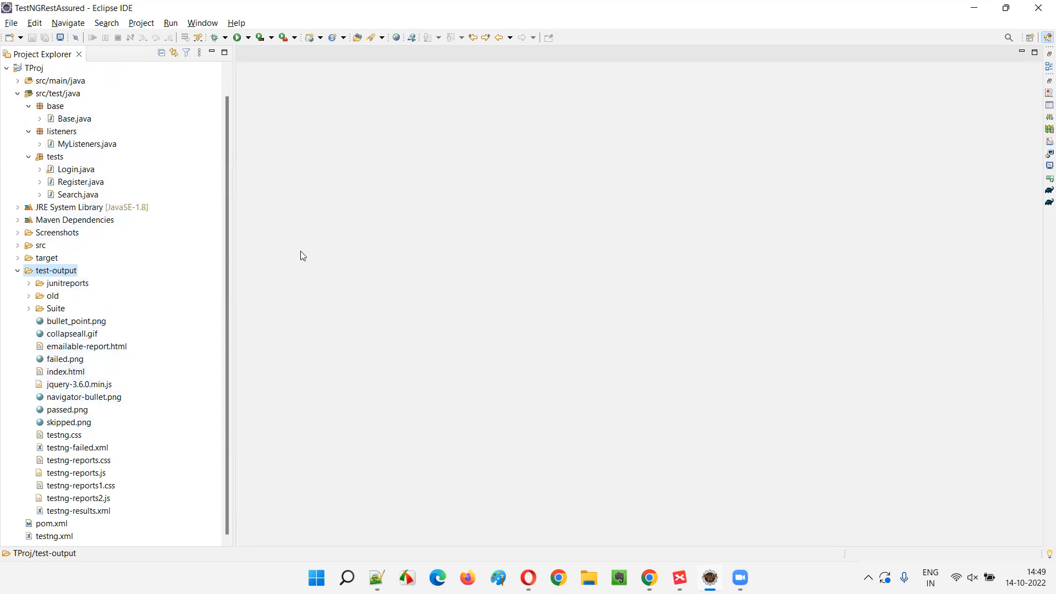
{"action": "left_click", "coordinate": [66, 371]}
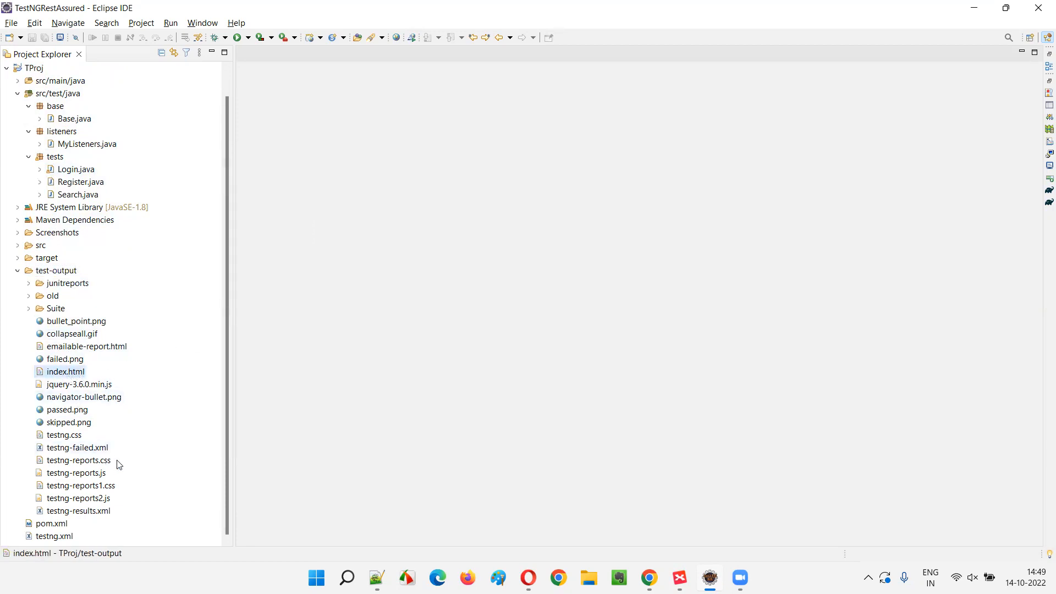
{"action": "mouse_move", "coordinate": [64, 381]}
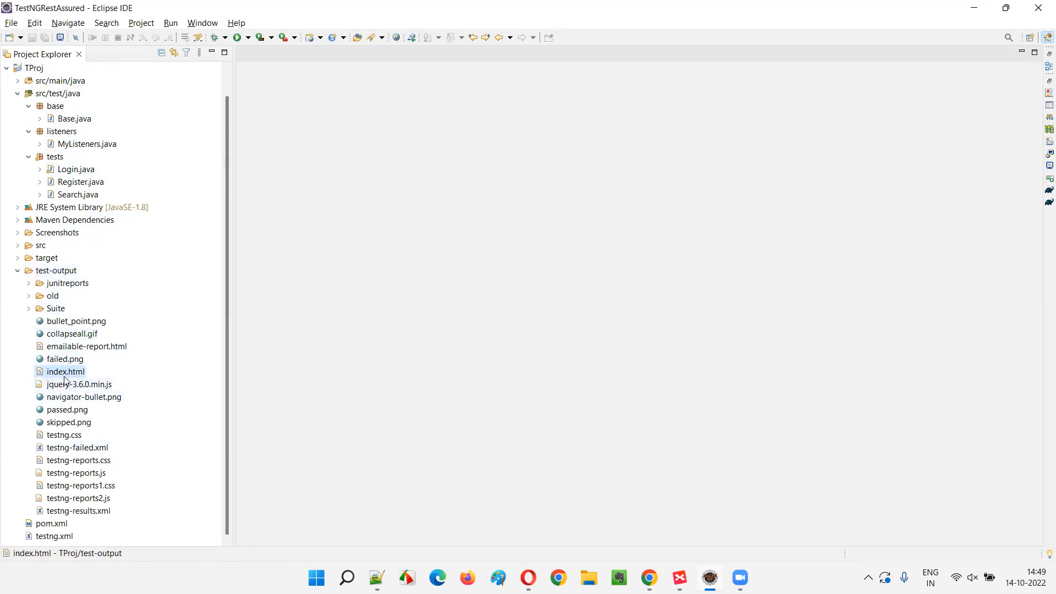
- Open index.html with Web Browser, showing 1 suite with 1 failed test
{"action": "right_click", "coordinate": [66, 371]}
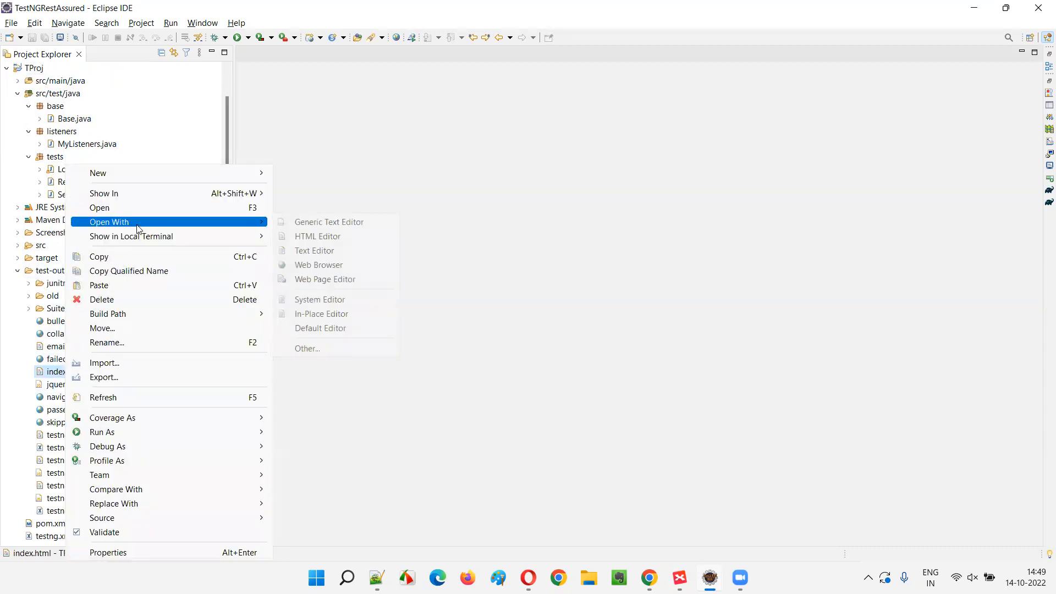
{"action": "left_click", "coordinate": [318, 263]}
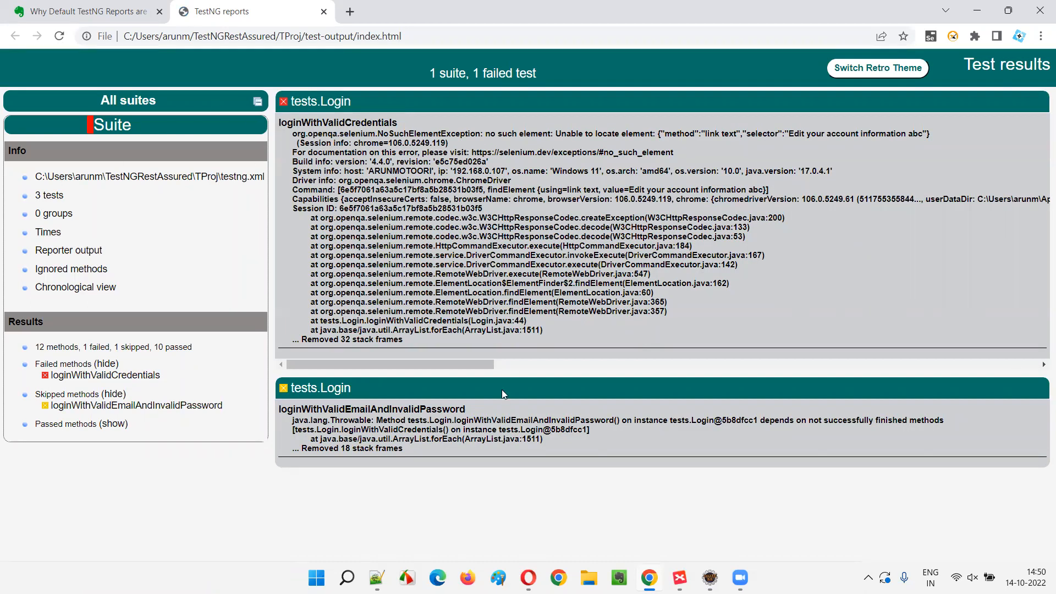
{"action": "mouse_move", "coordinate": [183, 163]}
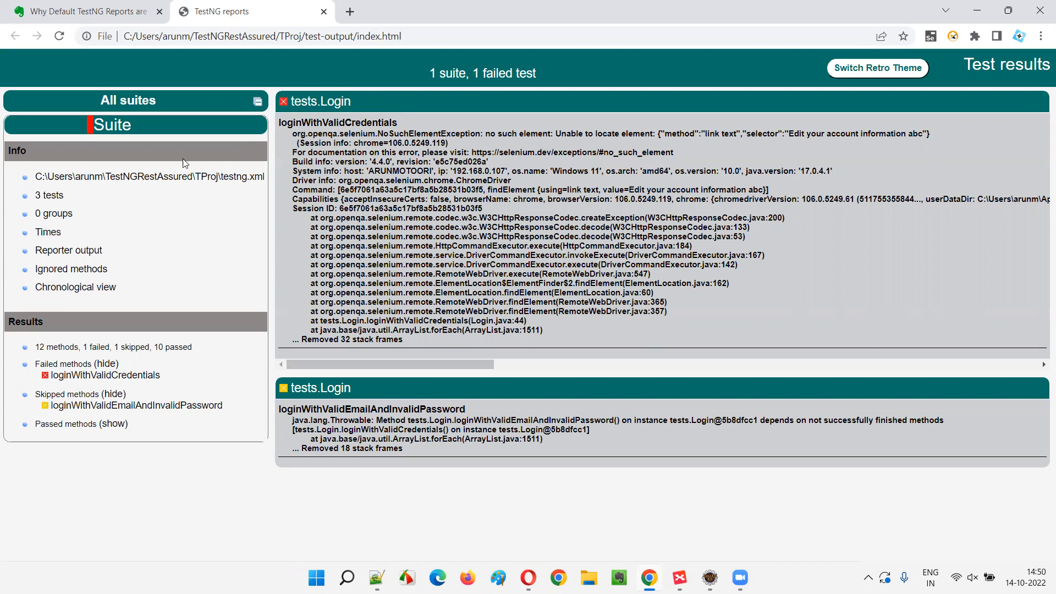
{"action": "mouse_move", "coordinate": [65, 213]}
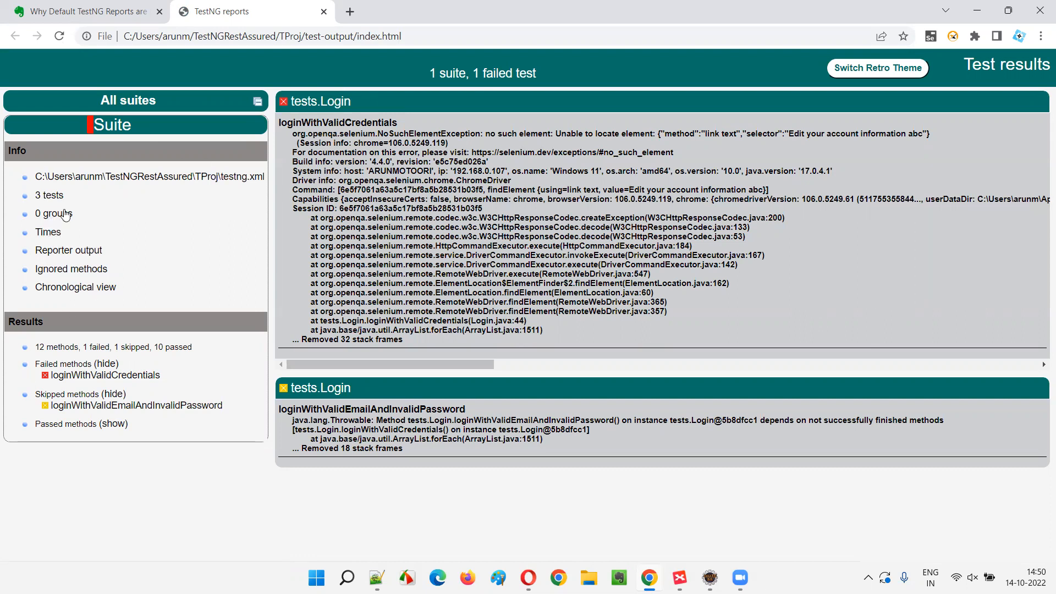
{"action": "mouse_move", "coordinate": [112, 423]}
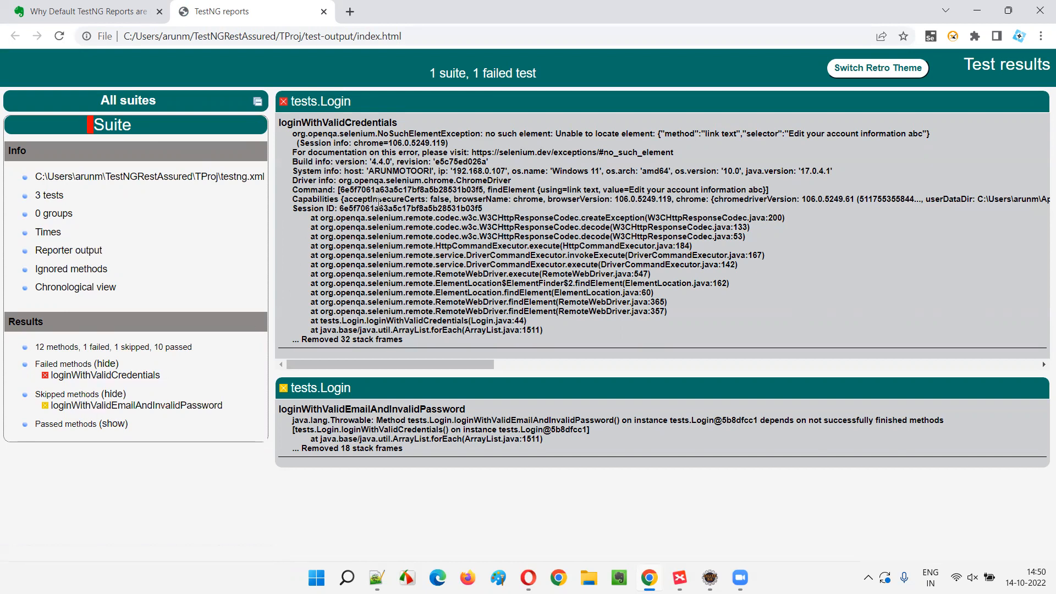
{"action": "mouse_move", "coordinate": [253, 75]}
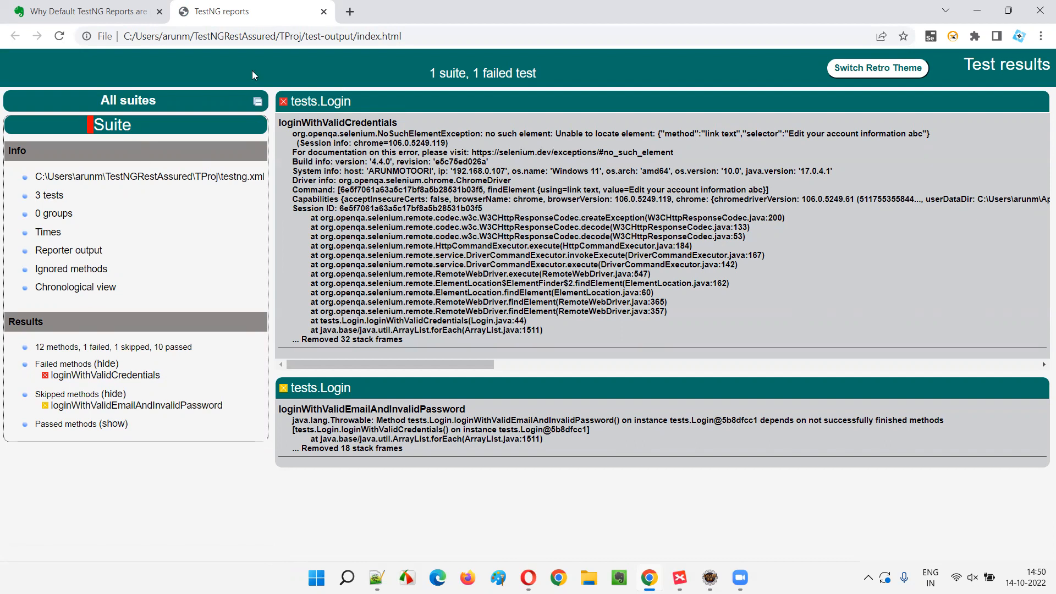
{"action": "mouse_move", "coordinate": [487, 157]}
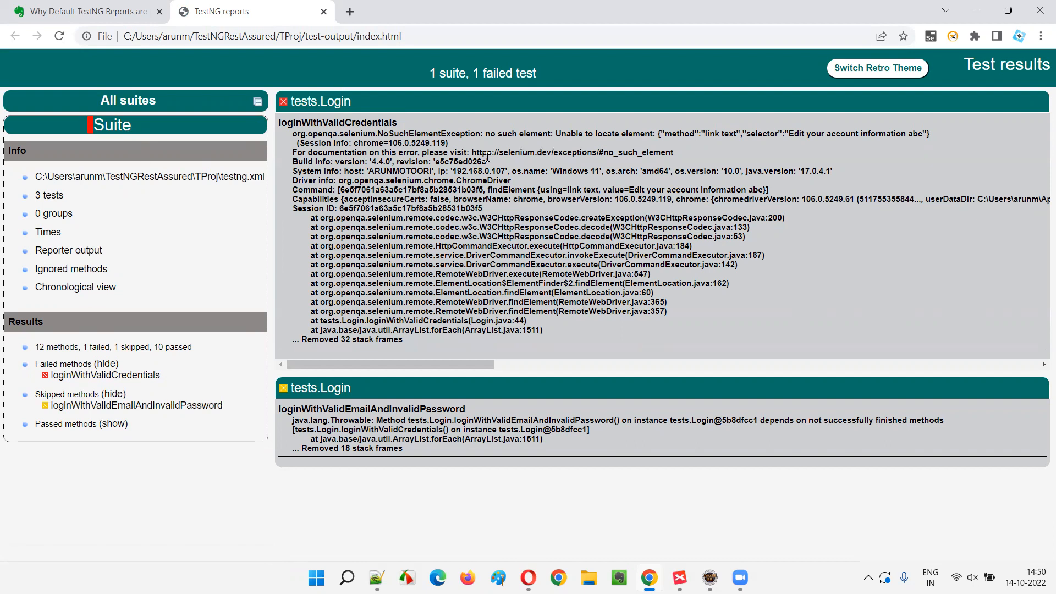
- Switch the TestNG report to the retro theme, back to ultra, then return to Evernote
{"action": "left_click", "coordinate": [877, 67]}
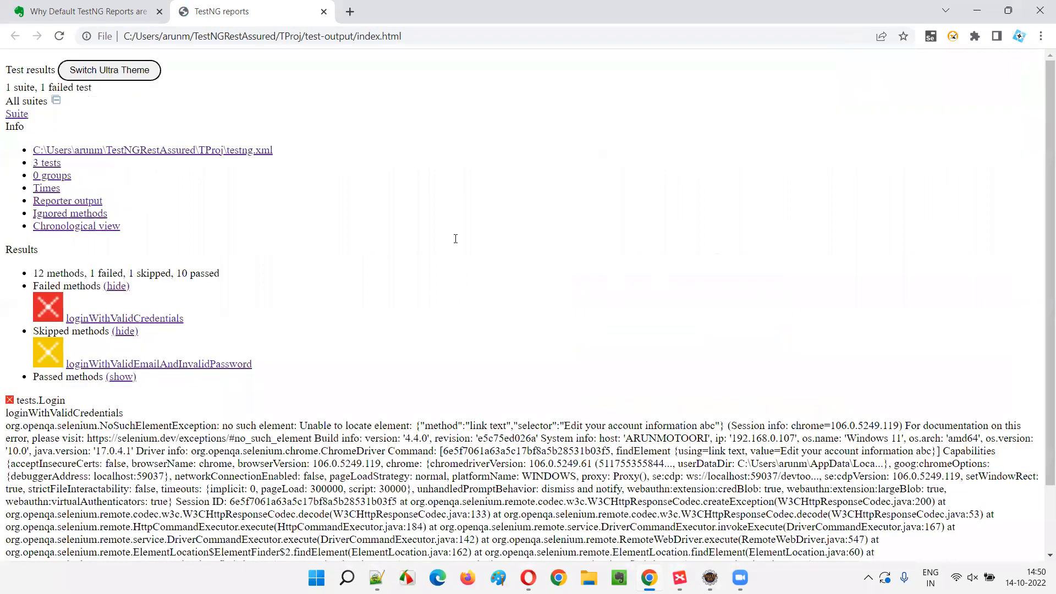
{"action": "left_click", "coordinate": [109, 69]}
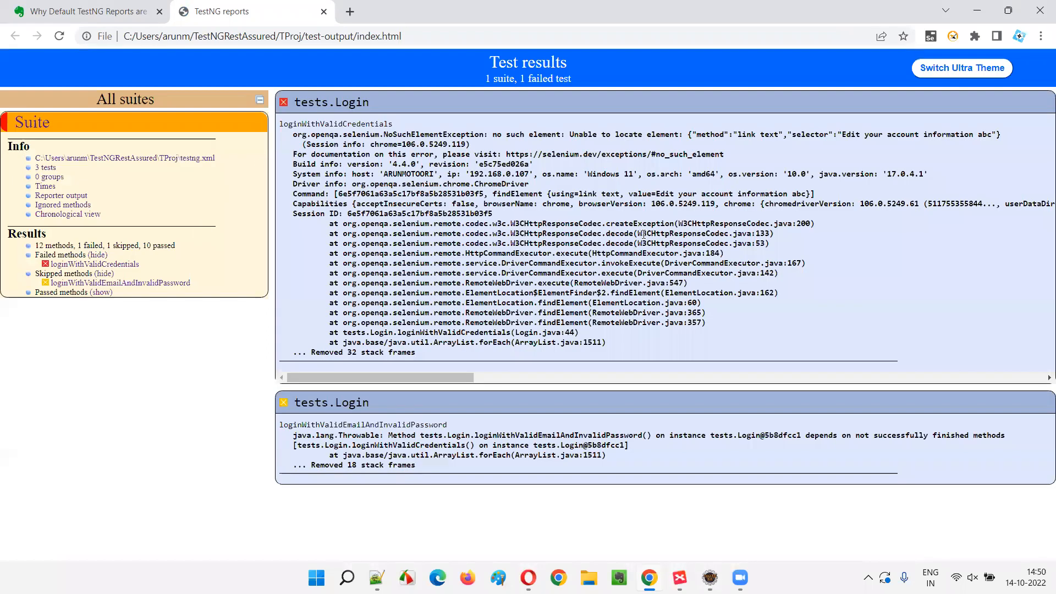
{"action": "left_click", "coordinate": [962, 67]}
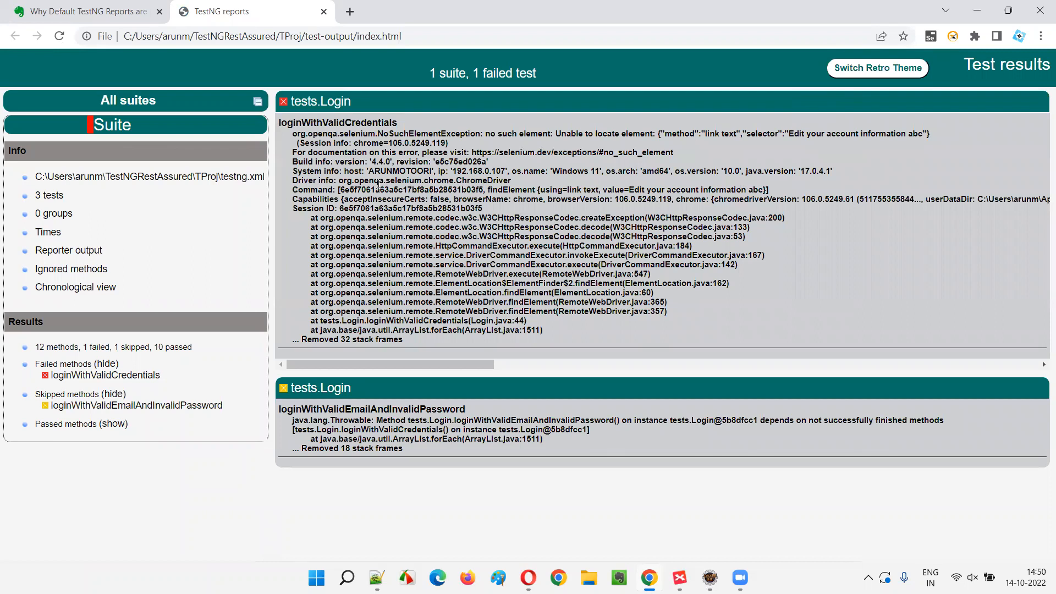
{"action": "mouse_move", "coordinate": [680, 294]}
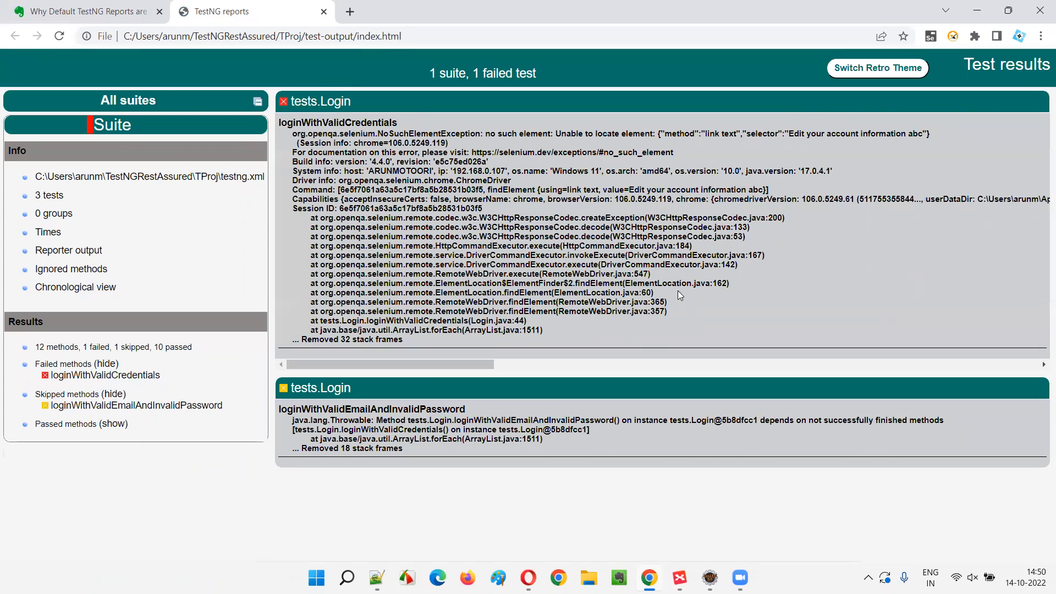
{"action": "mouse_move", "coordinate": [1029, 86]}
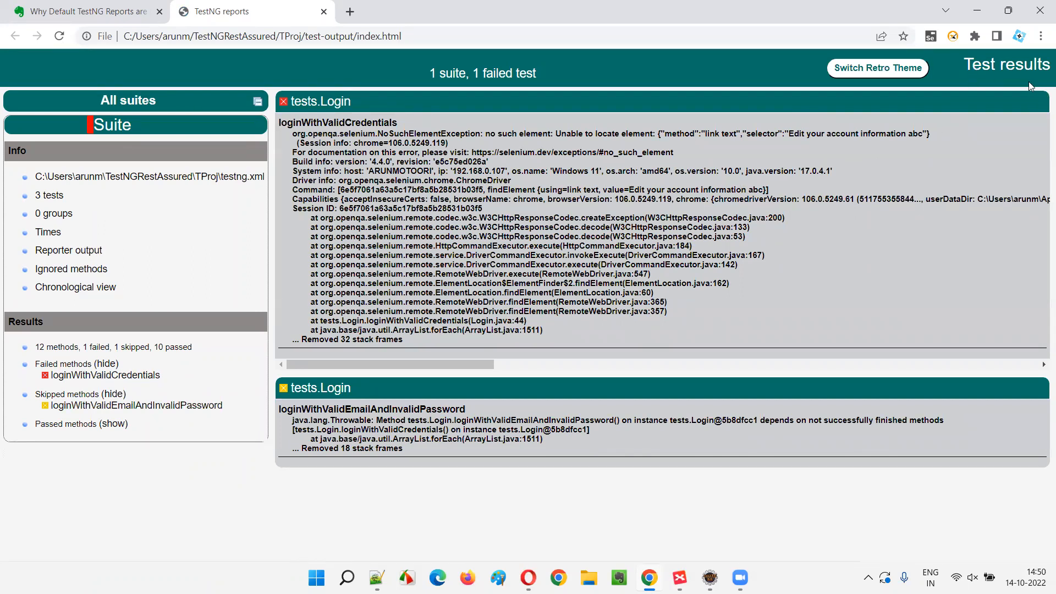
{"action": "mouse_move", "coordinate": [316, 351]}
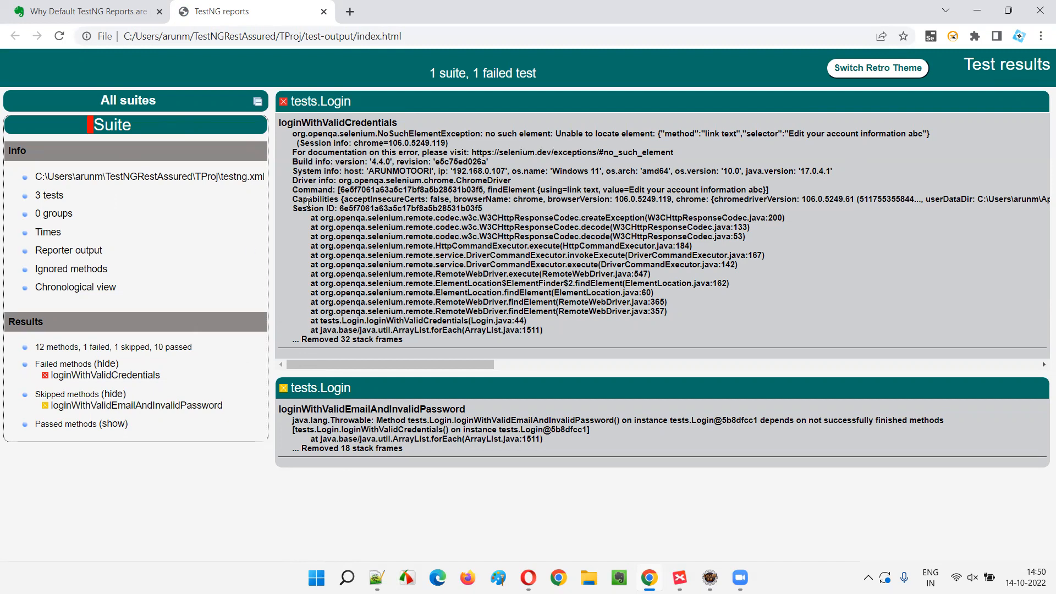
{"action": "left_click", "coordinate": [80, 12]}
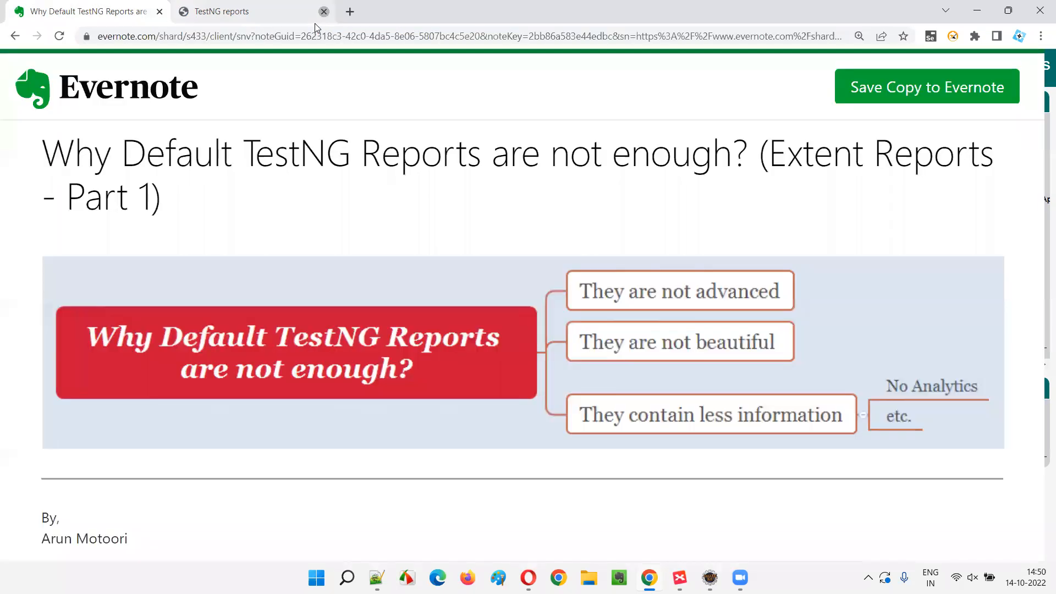
- Close the TestNG report tab and open Eclipse's emailable-report.html in a web browser
{"action": "left_click", "coordinate": [324, 12]}
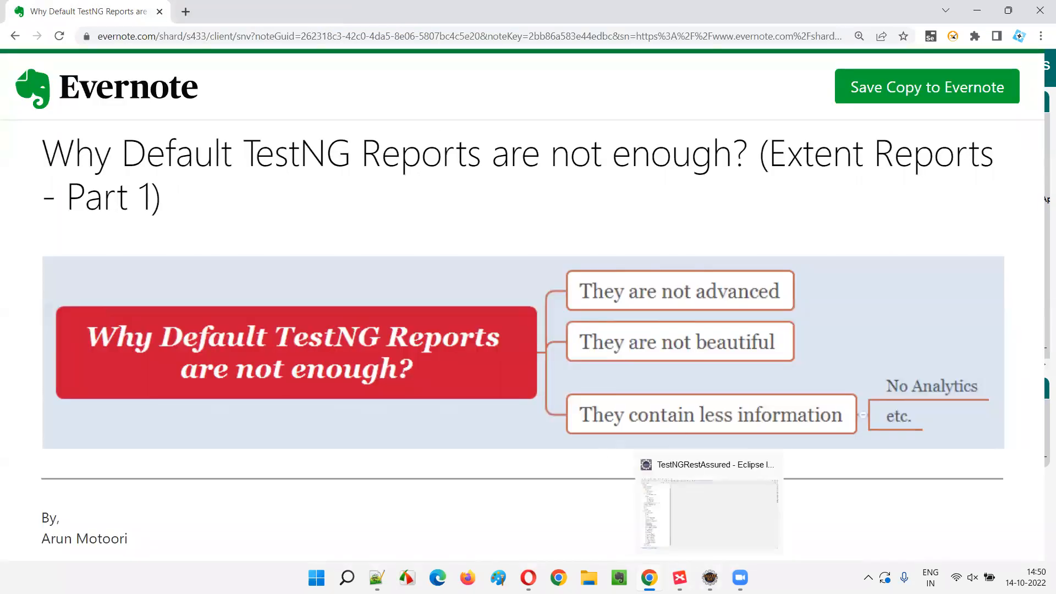
{"action": "left_click", "coordinate": [708, 502]}
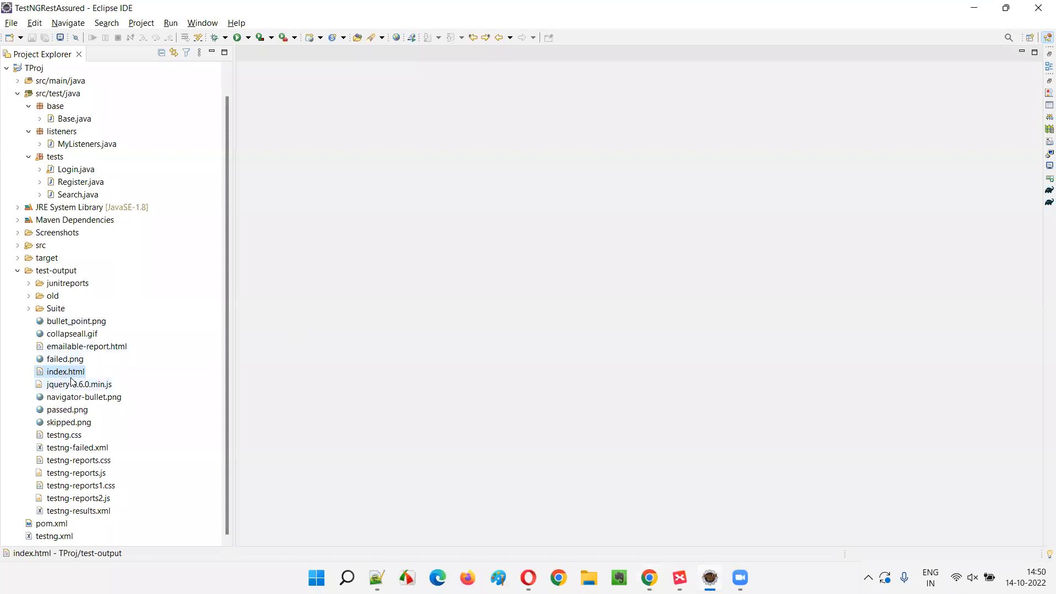
{"action": "mouse_move", "coordinate": [64, 348]}
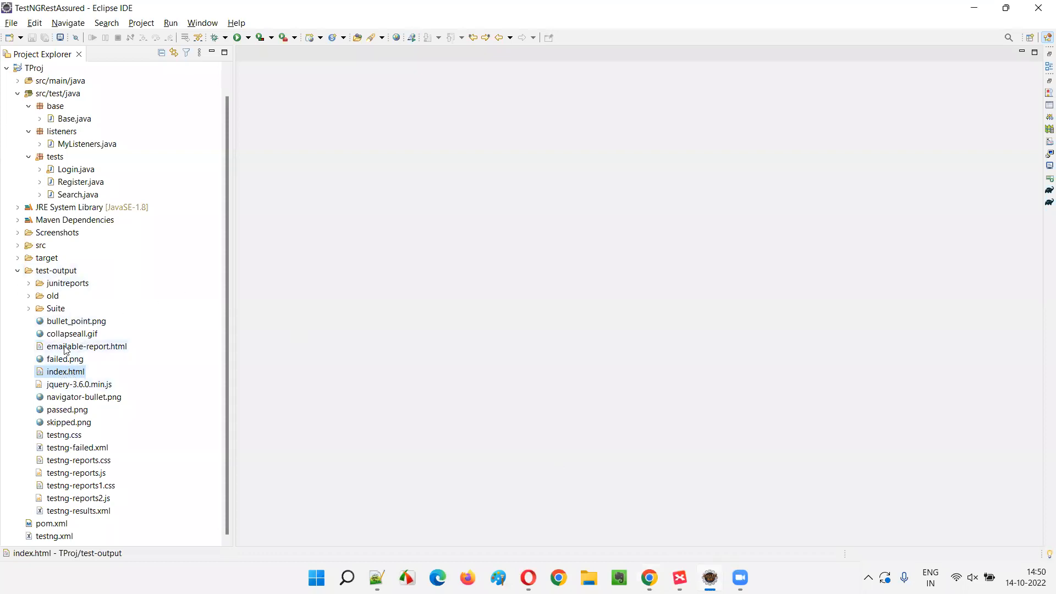
{"action": "left_click", "coordinate": [86, 345]}
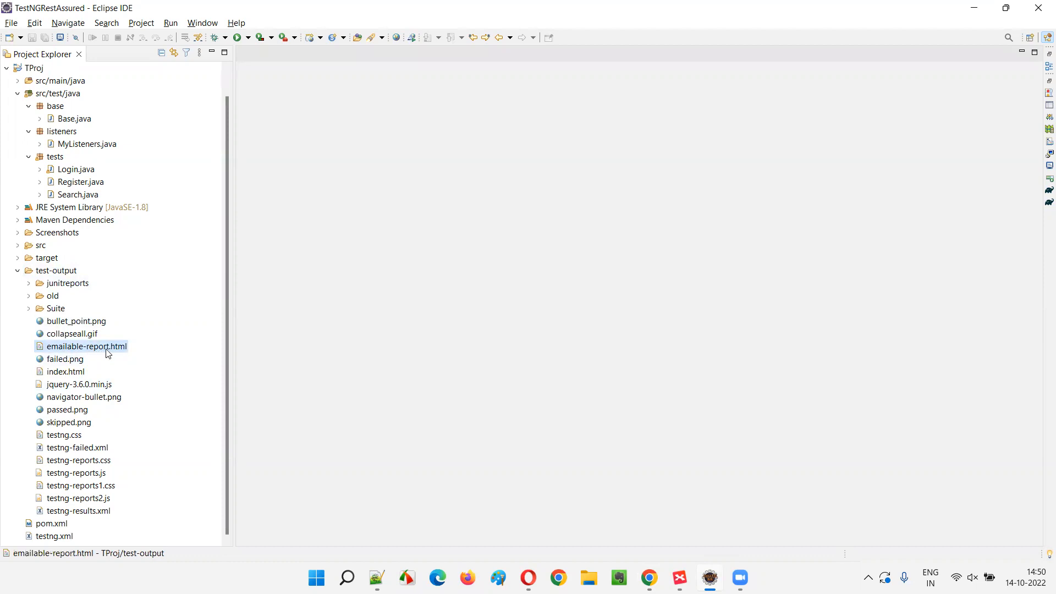
{"action": "right_click", "coordinate": [87, 346]}
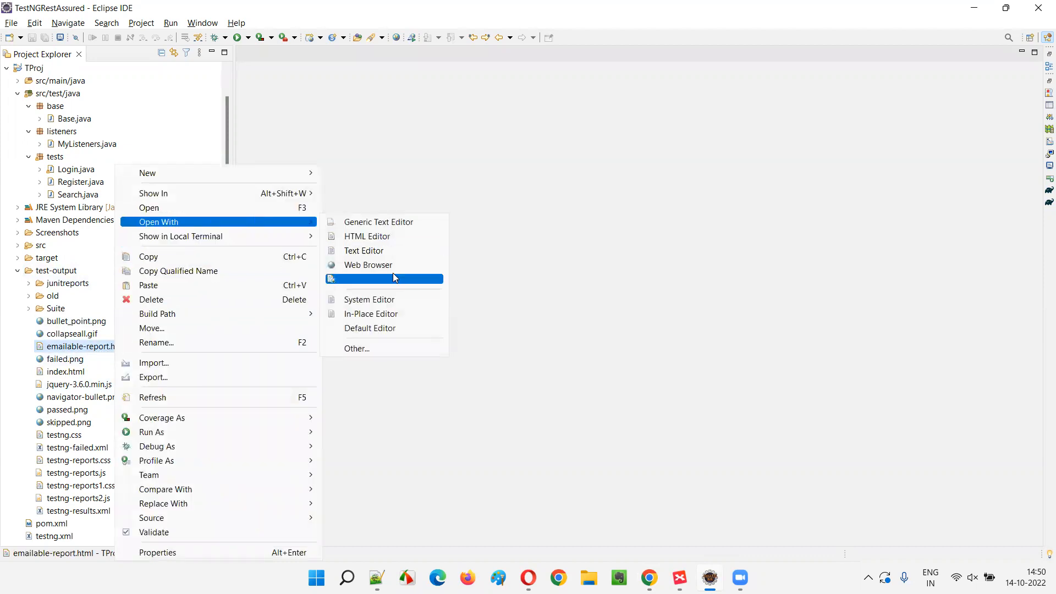
{"action": "left_click", "coordinate": [368, 264]}
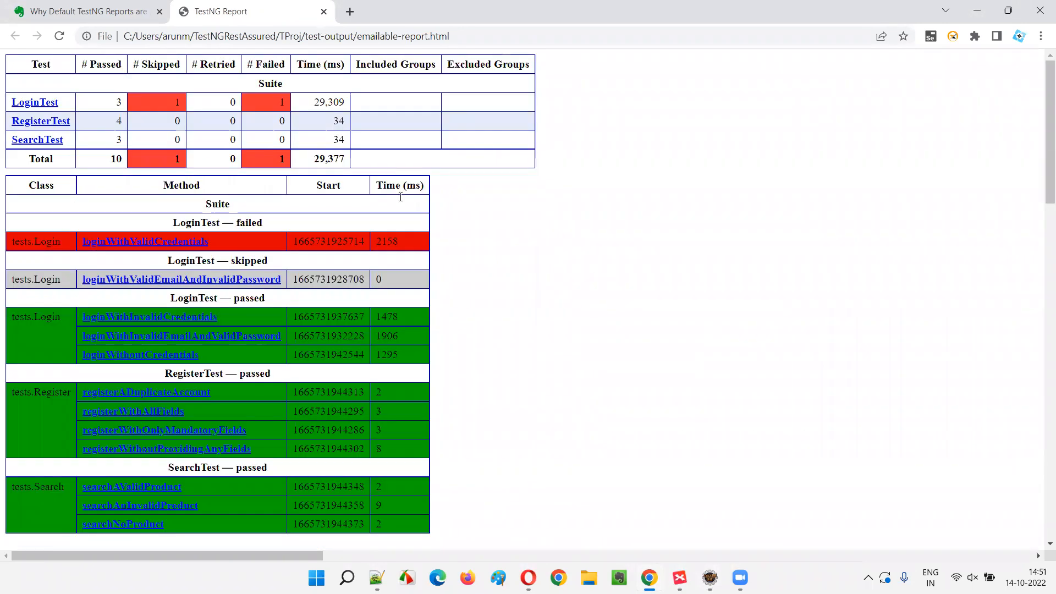
{"action": "mouse_move", "coordinate": [294, 56]}
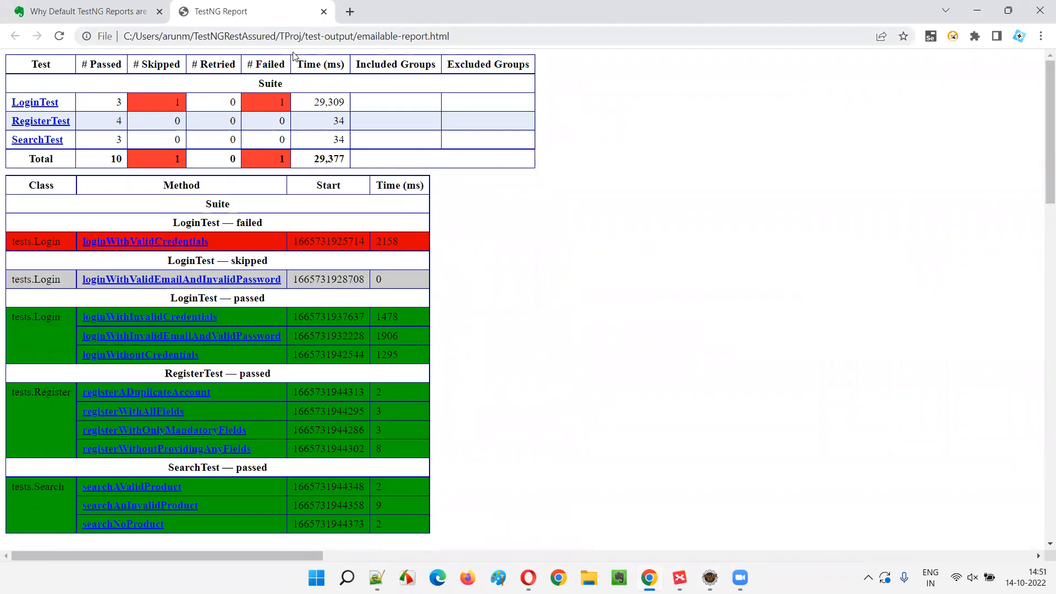
{"action": "mouse_move", "coordinate": [210, 86]}
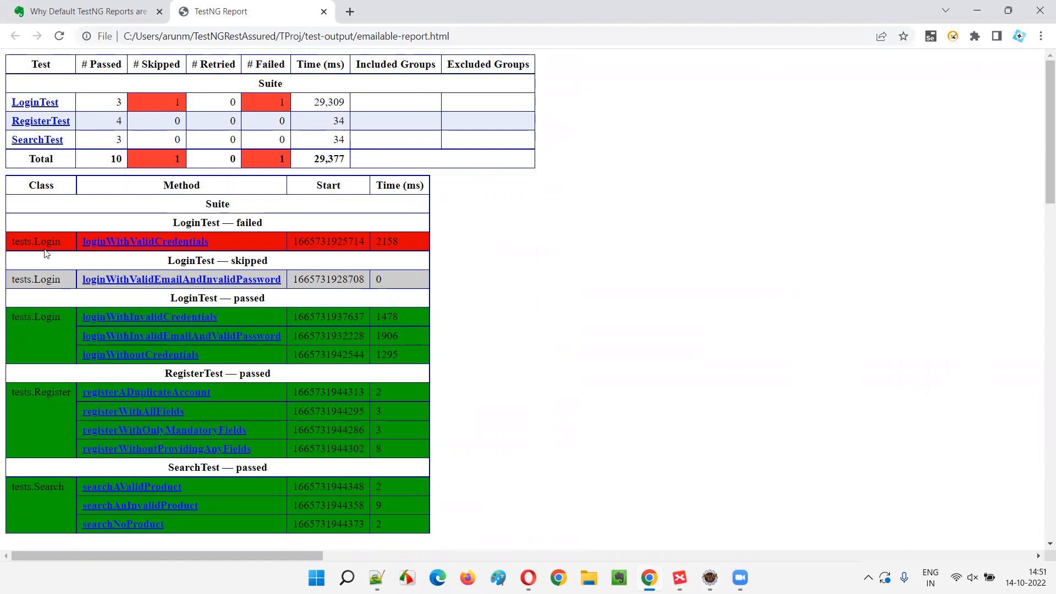
- Scroll through the emailable report's table of failed, skipped and passed test methods
{"action": "scroll", "scroll_direction": "down", "scroll_amount": 3}
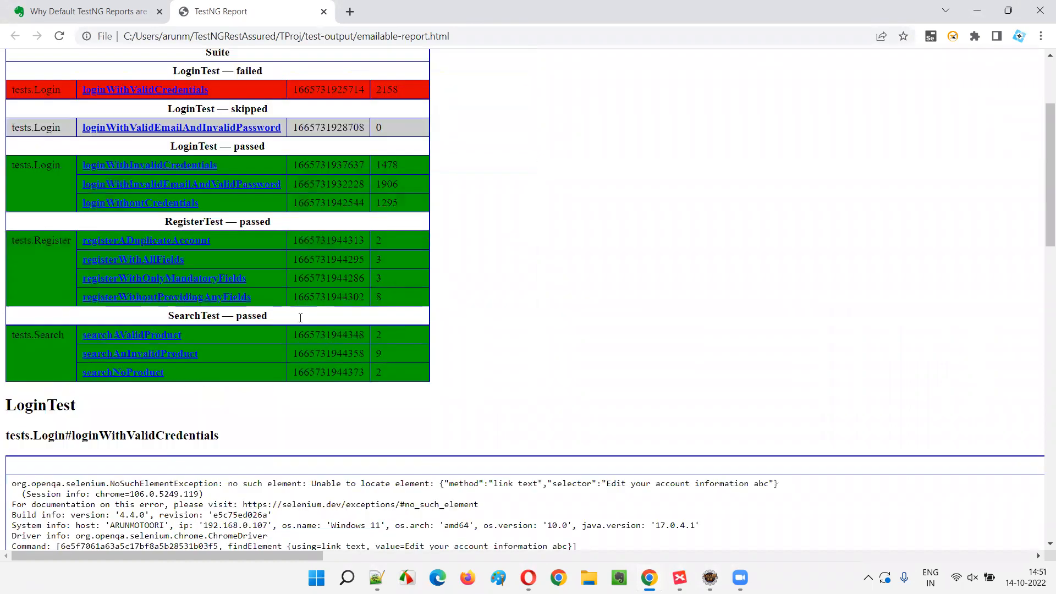
{"action": "scroll", "scroll_direction": "up", "scroll_amount": 3}
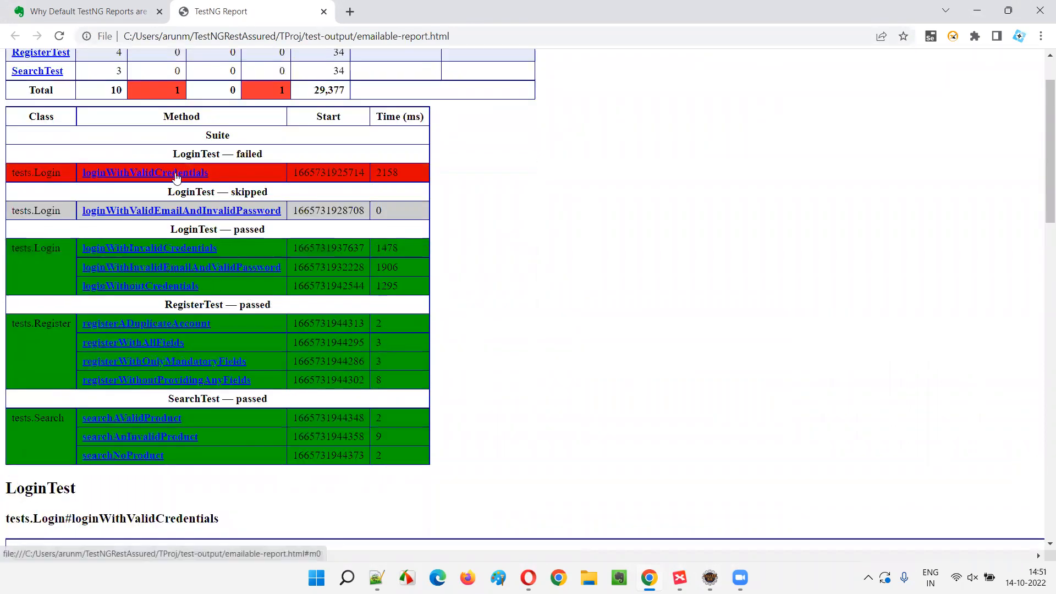
{"action": "mouse_move", "coordinate": [223, 463]}
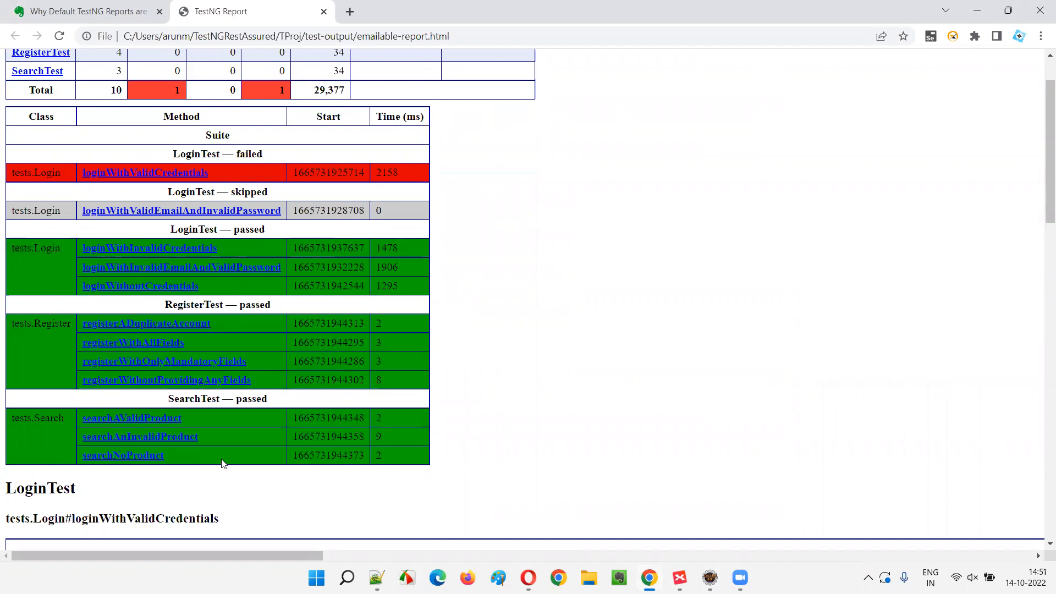
{"action": "scroll", "scroll_direction": "down", "scroll_amount": 3}
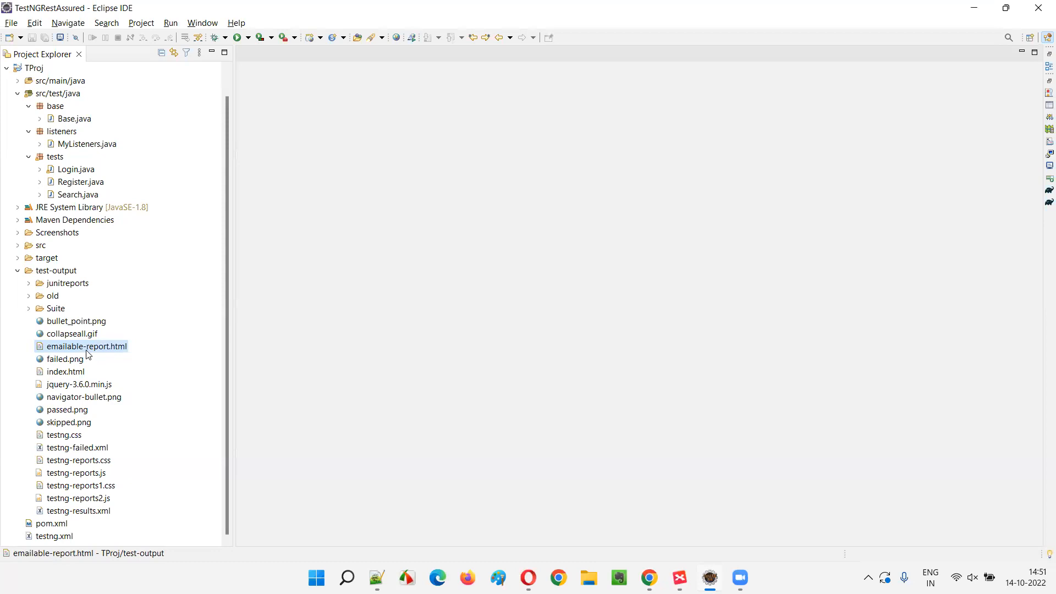
- Point out emailable-report.html and index.html in the test-output folder
{"action": "left_click", "coordinate": [66, 371]}
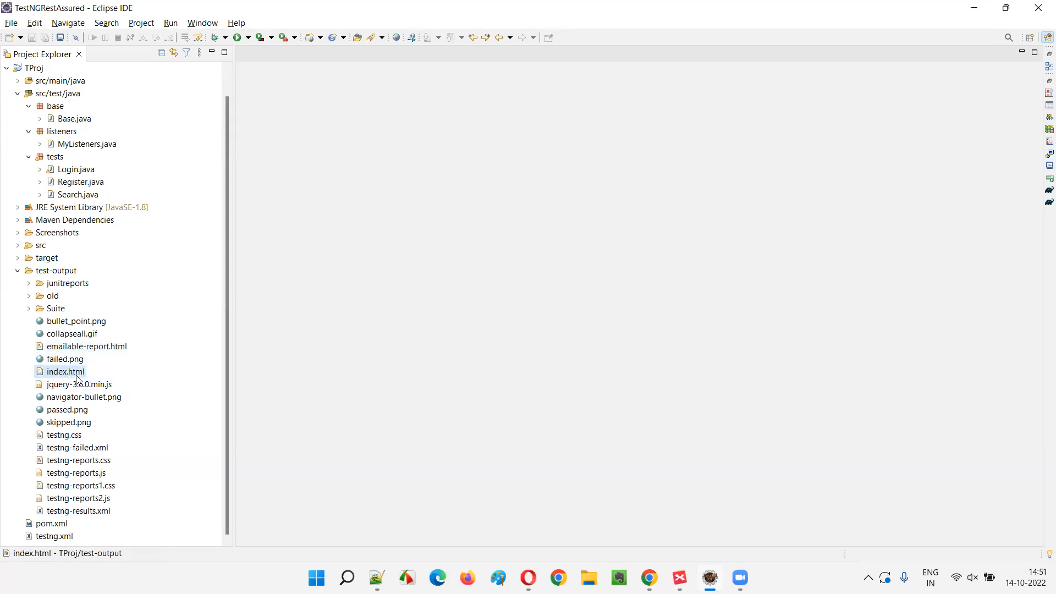
{"action": "left_click", "coordinate": [86, 346]}
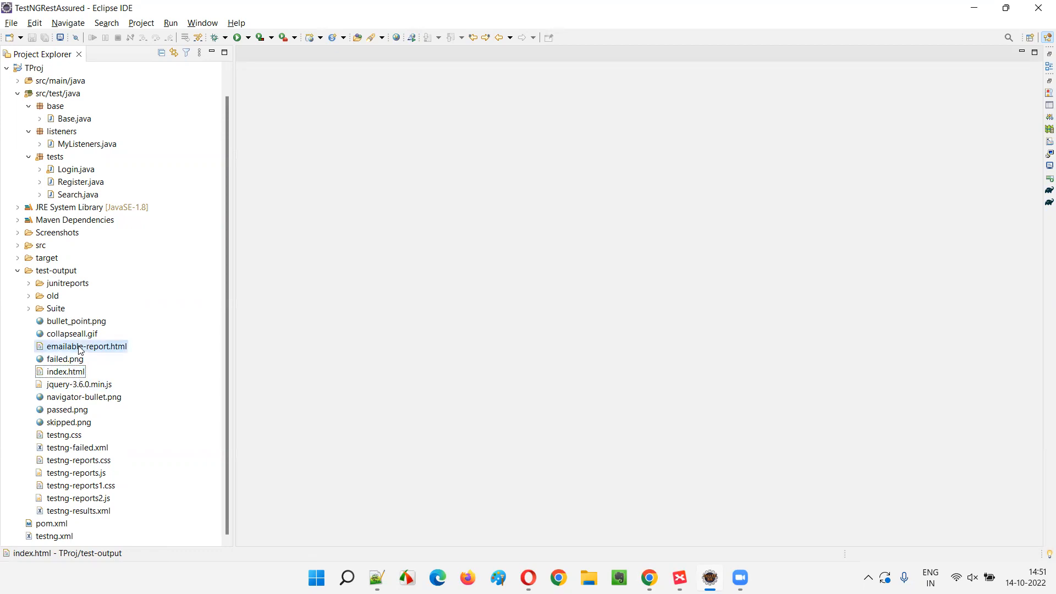
{"action": "left_click", "coordinate": [86, 345]}
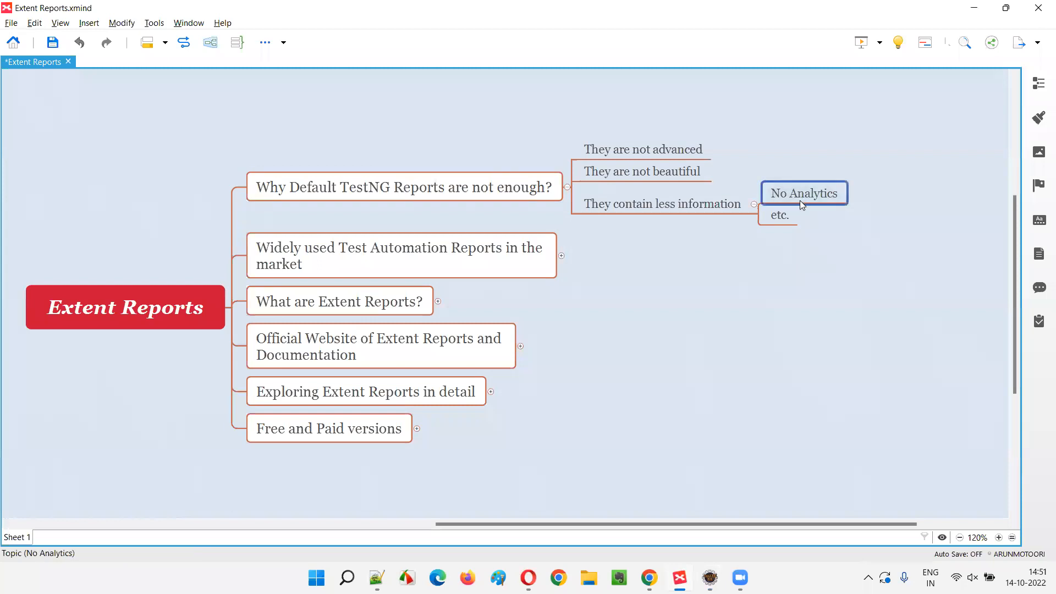
{"action": "left_click", "coordinate": [402, 186]}
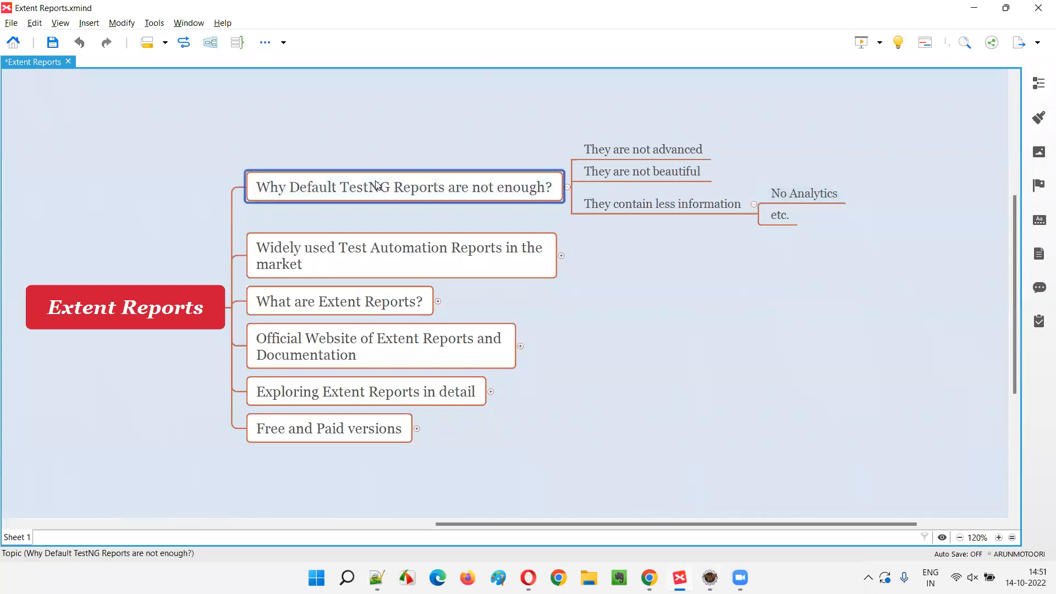
{"action": "mouse_move", "coordinate": [492, 197]}
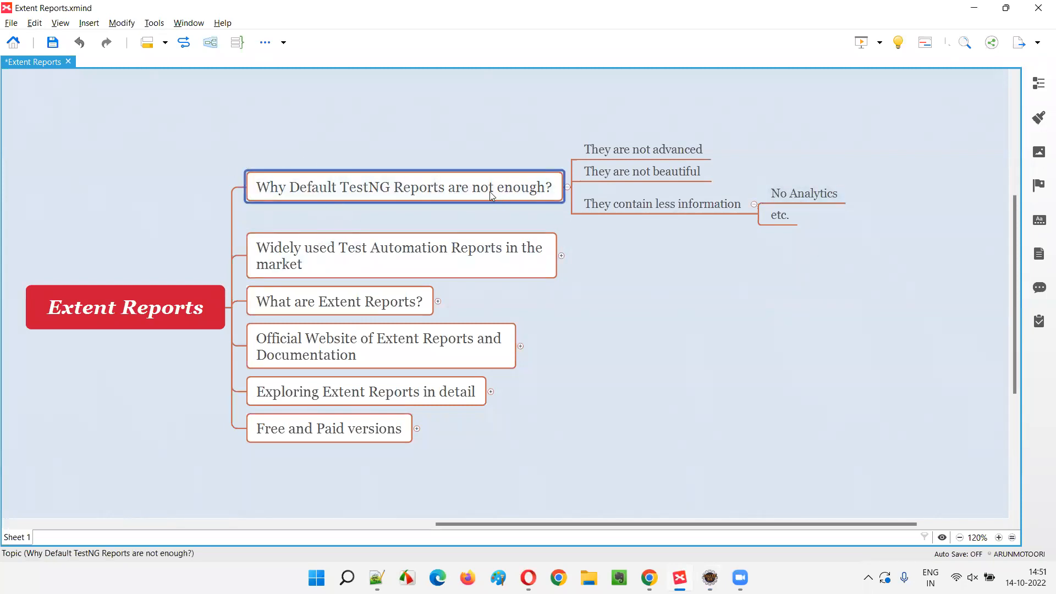
{"action": "left_click", "coordinate": [125, 307]}
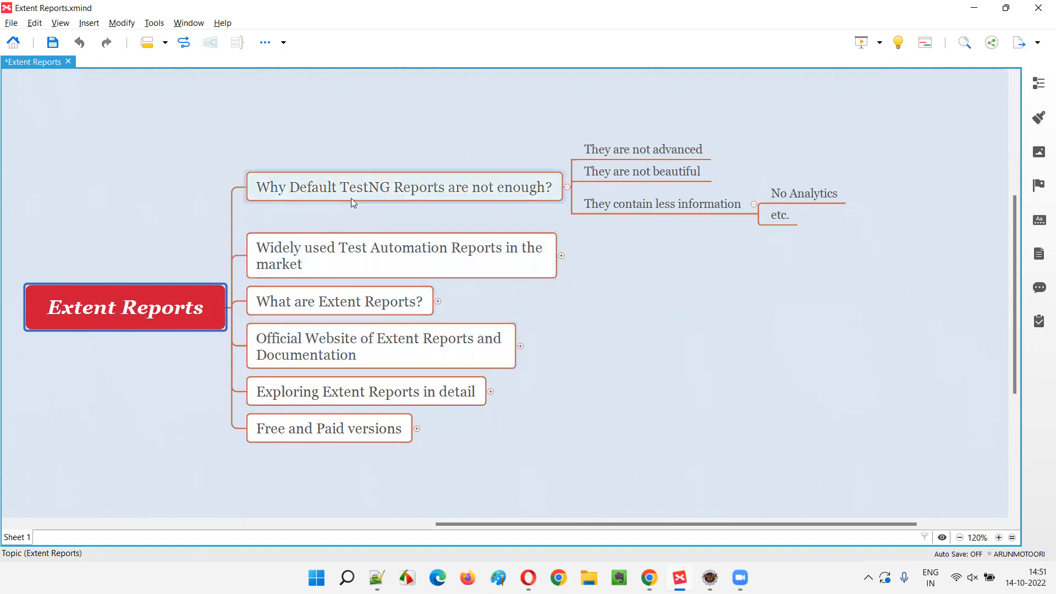
{"action": "left_click", "coordinate": [330, 429]}
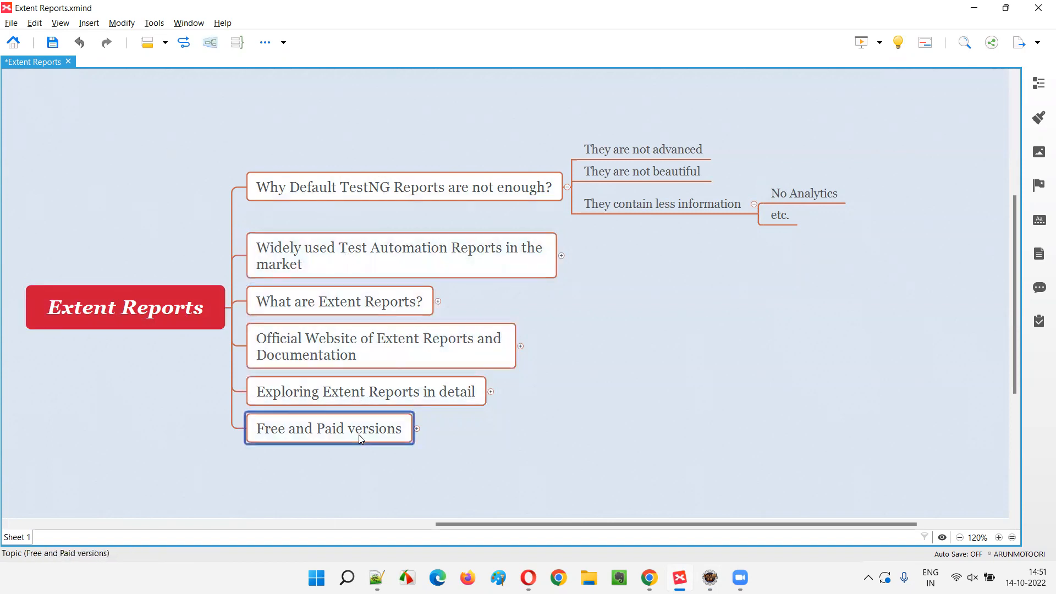
{"action": "mouse_move", "coordinate": [543, 419]}
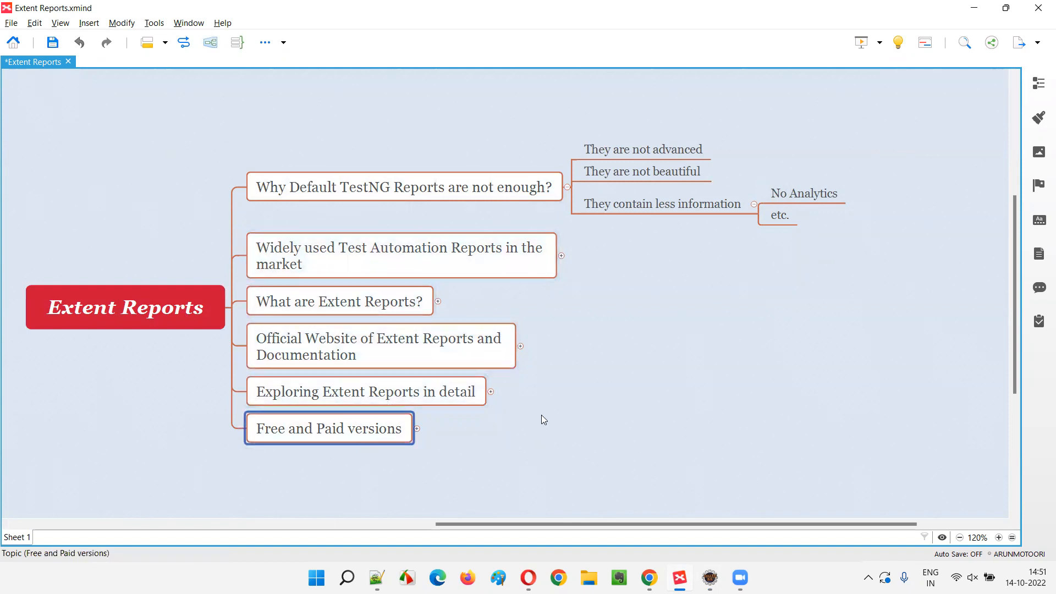
{"action": "mouse_move", "coordinate": [535, 410]}
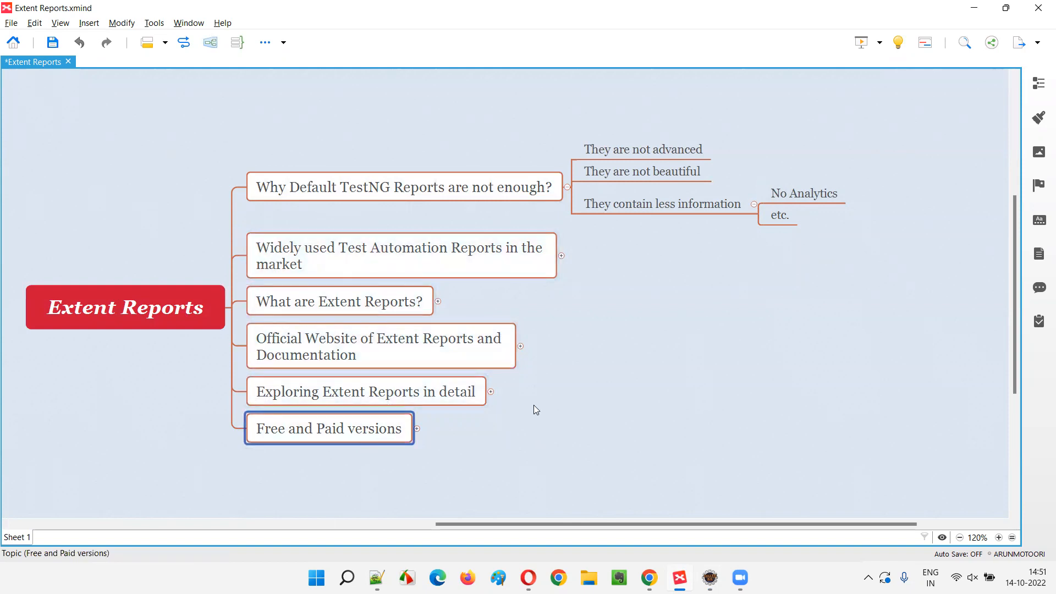
{"action": "mouse_move", "coordinate": [379, 424]}
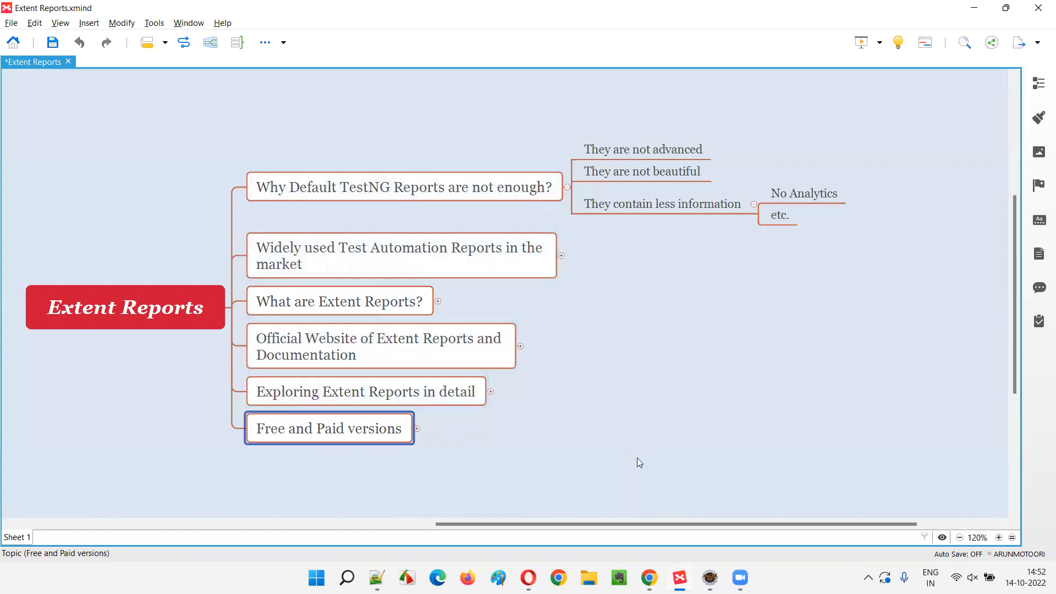
{"action": "mouse_move", "coordinate": [632, 463]}
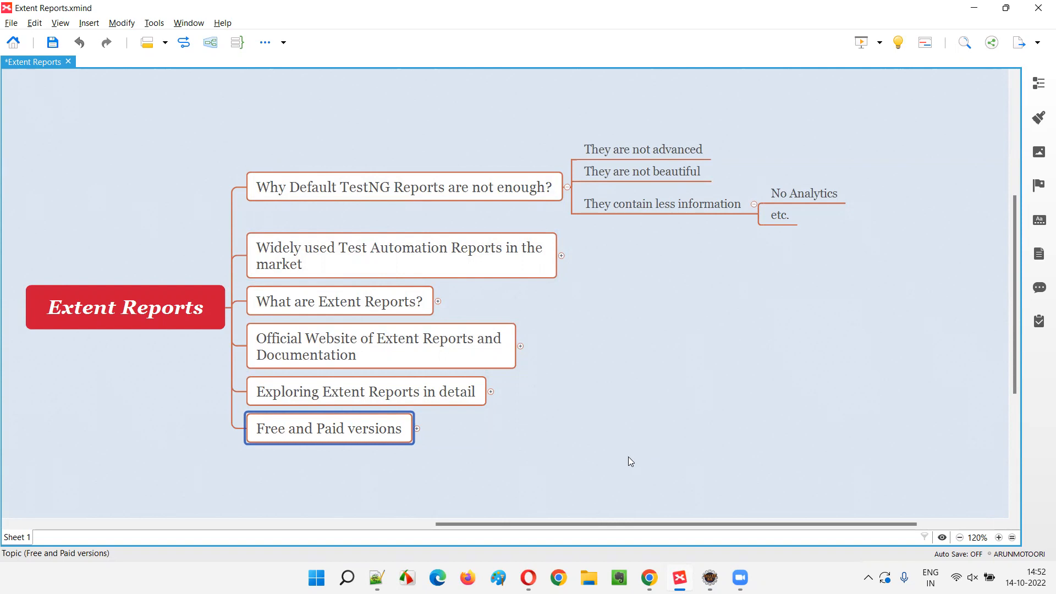
{"action": "left_click", "coordinate": [125, 307]}
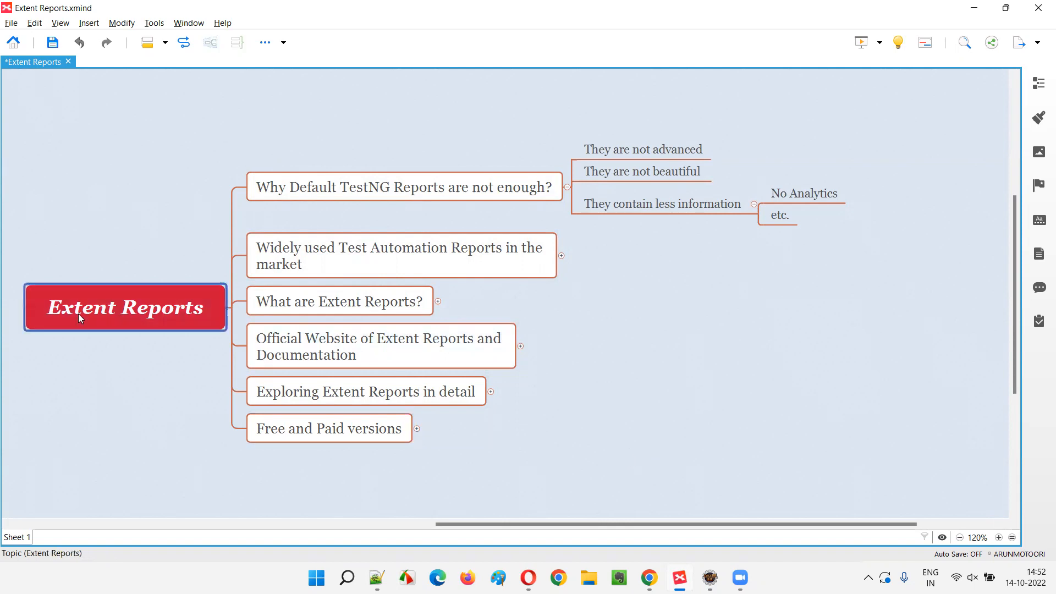
{"action": "mouse_move", "coordinate": [205, 341]}
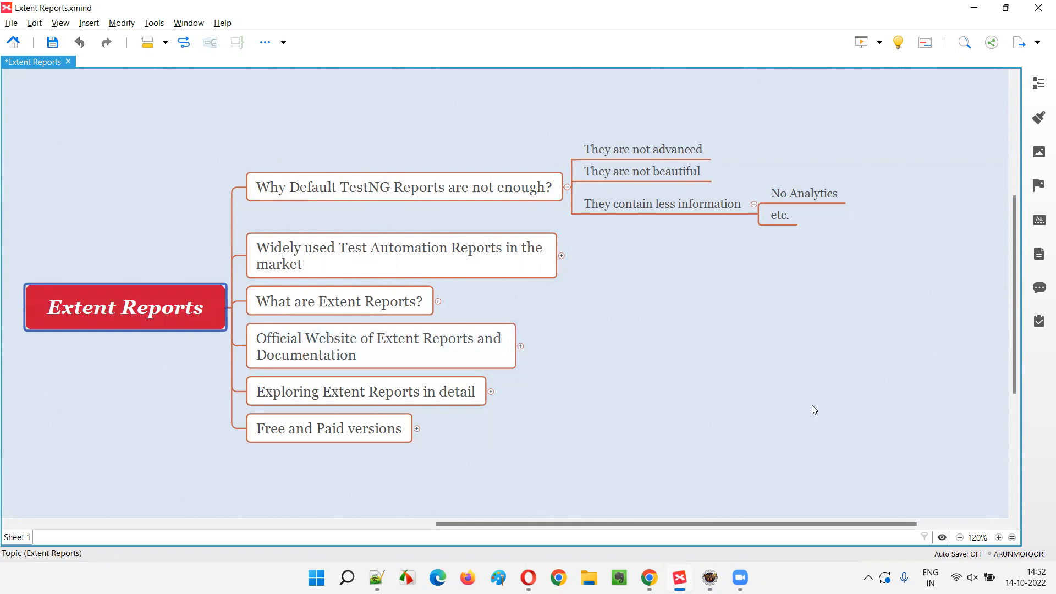
{"action": "mouse_move", "coordinate": [805, 411]}
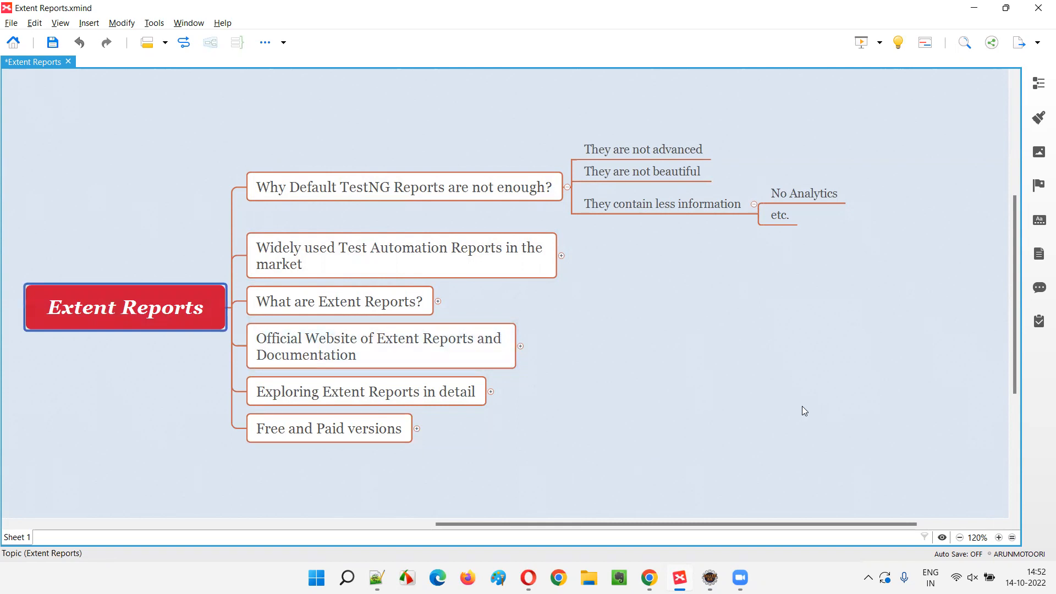
{"action": "mouse_move", "coordinate": [595, 336]}
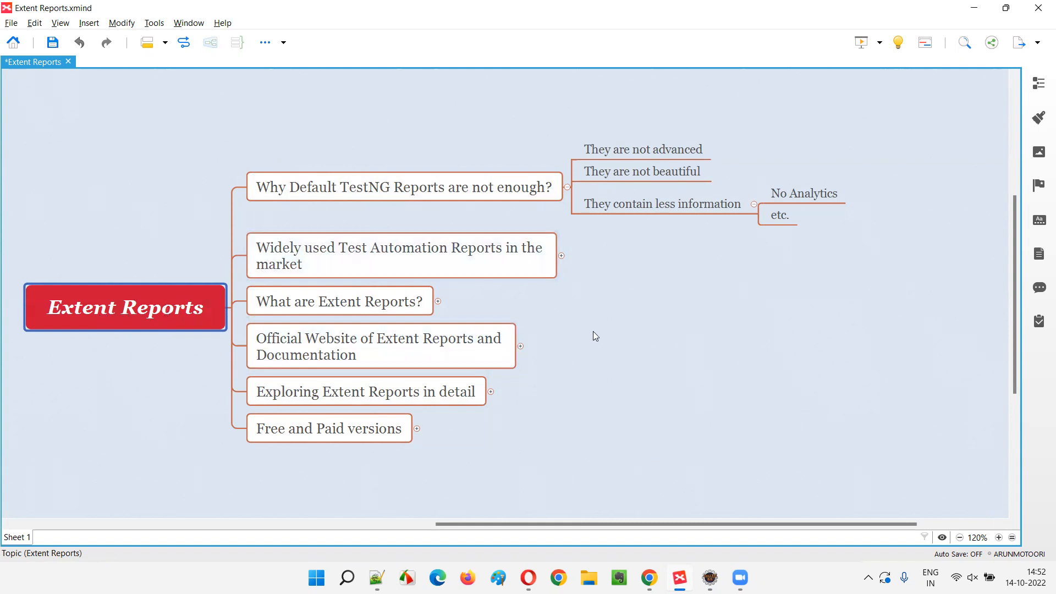
{"action": "mouse_move", "coordinate": [591, 348]}
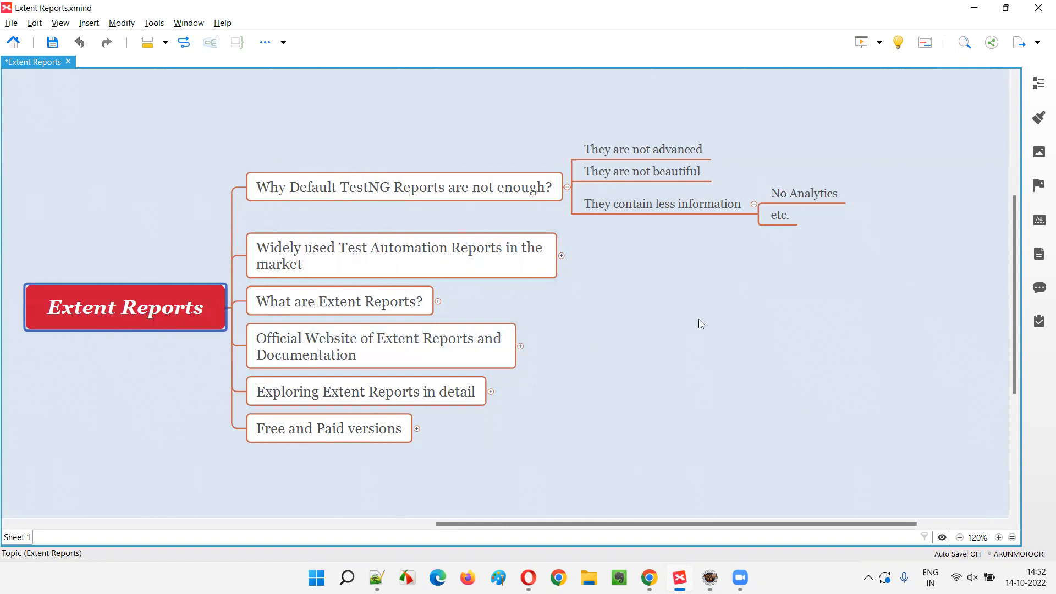
{"action": "left_click", "coordinate": [403, 186]}
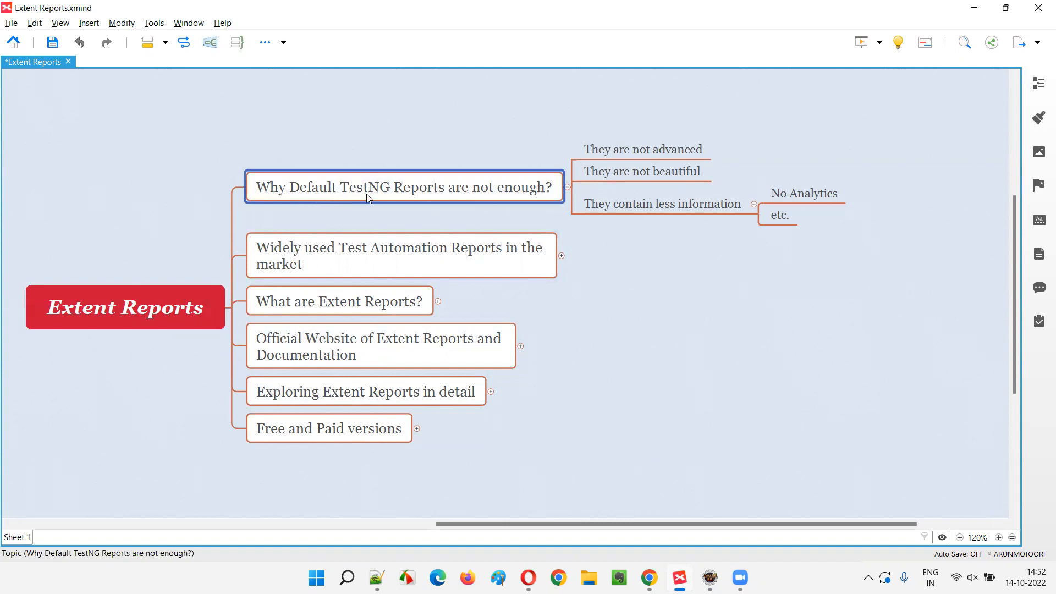
{"action": "mouse_move", "coordinate": [566, 213]}
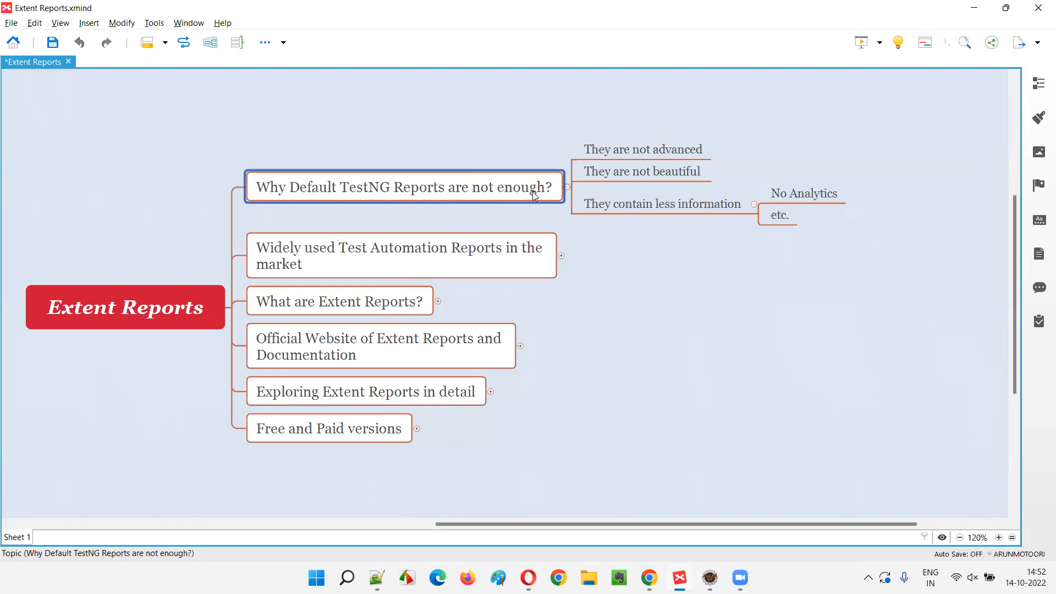
{"action": "left_click", "coordinate": [400, 255]}
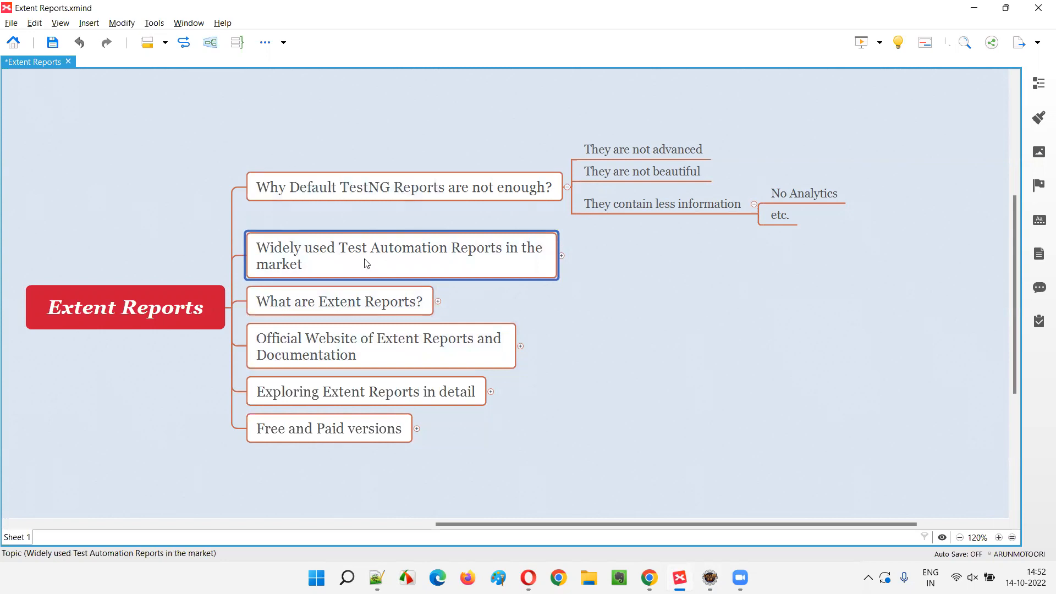
{"action": "mouse_move", "coordinate": [465, 266]}
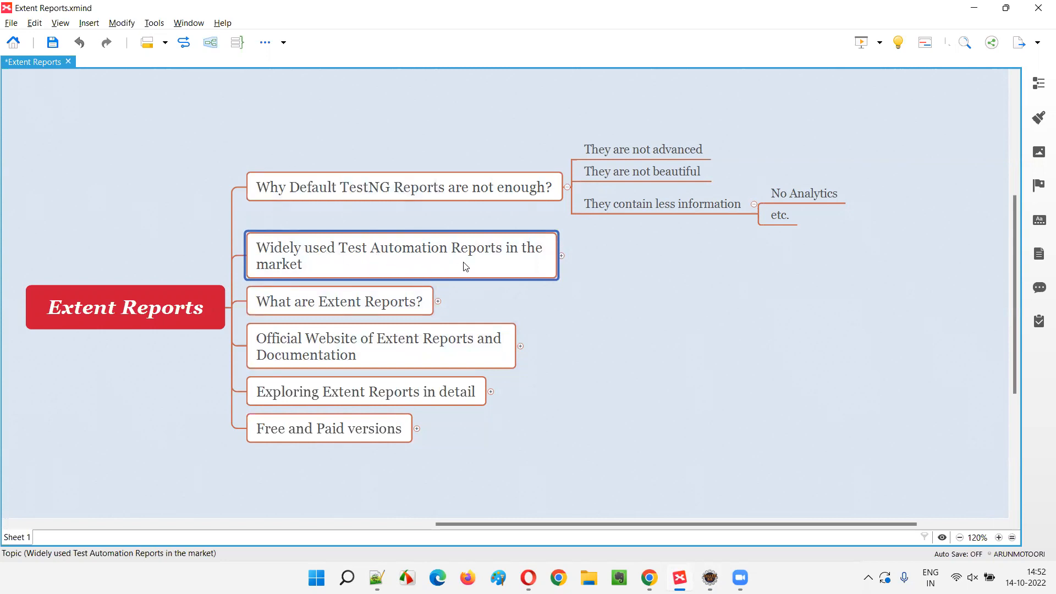
{"action": "left_click", "coordinate": [403, 187]}
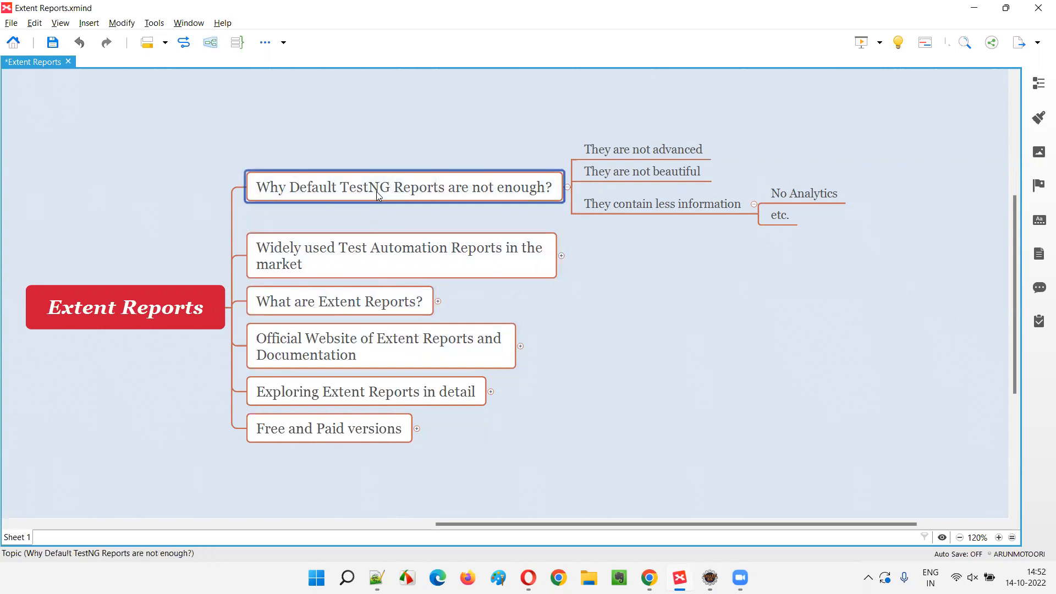
{"action": "left_click", "coordinate": [401, 255]}
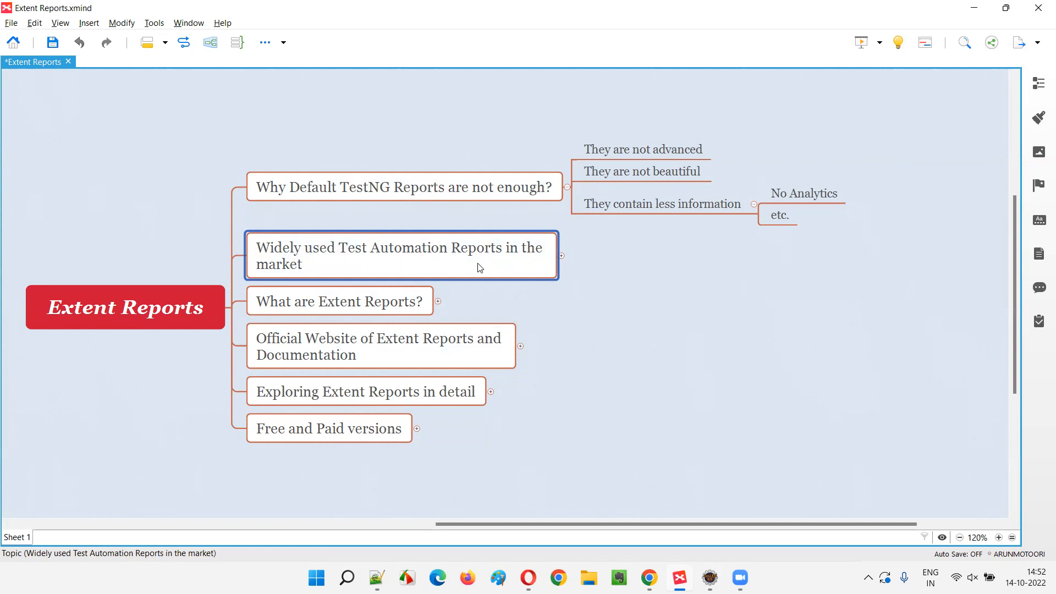
{"action": "mouse_move", "coordinate": [471, 261]}
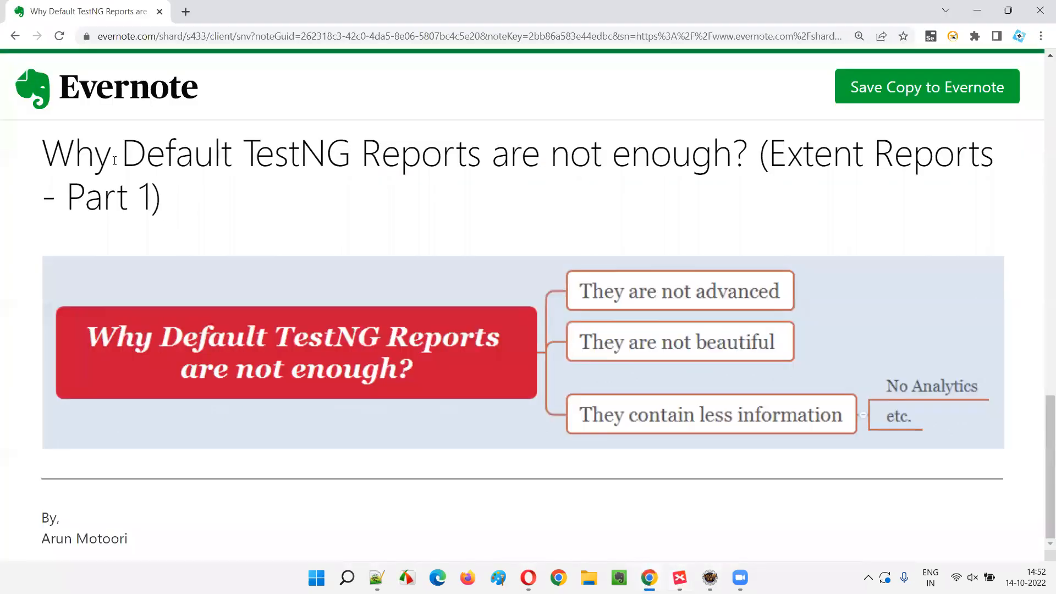
{"action": "mouse_move", "coordinate": [482, 250]}
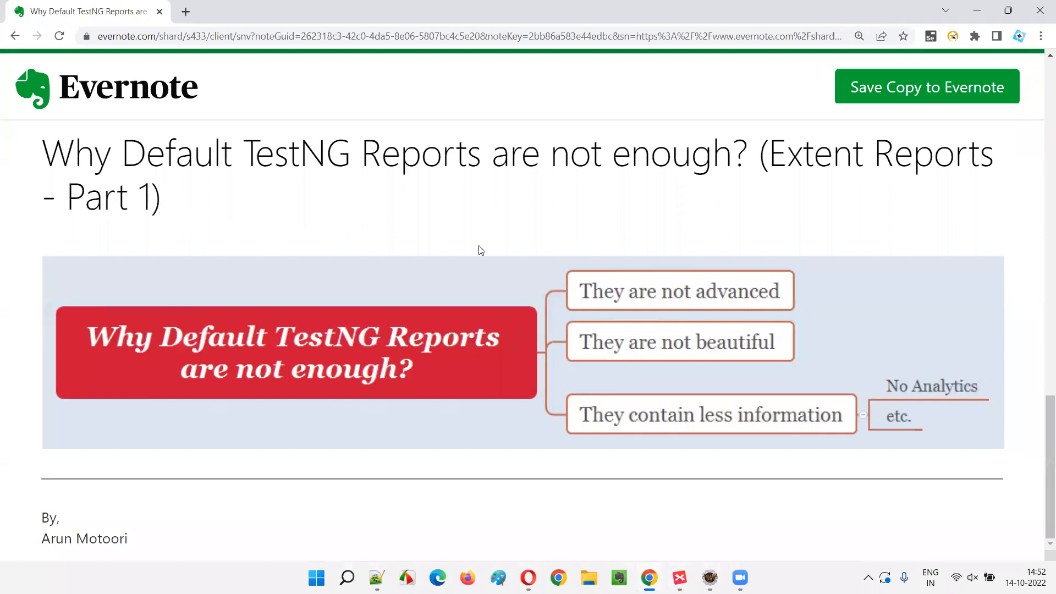